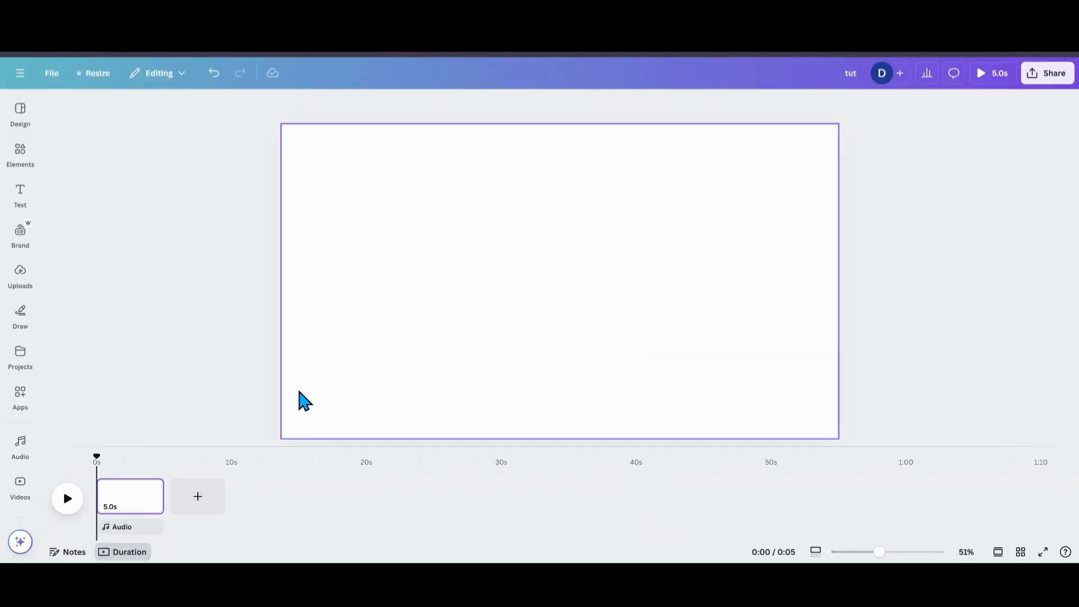
Add the recent 29-second coffee-desk video from Elements to the blank page
click(20, 153)
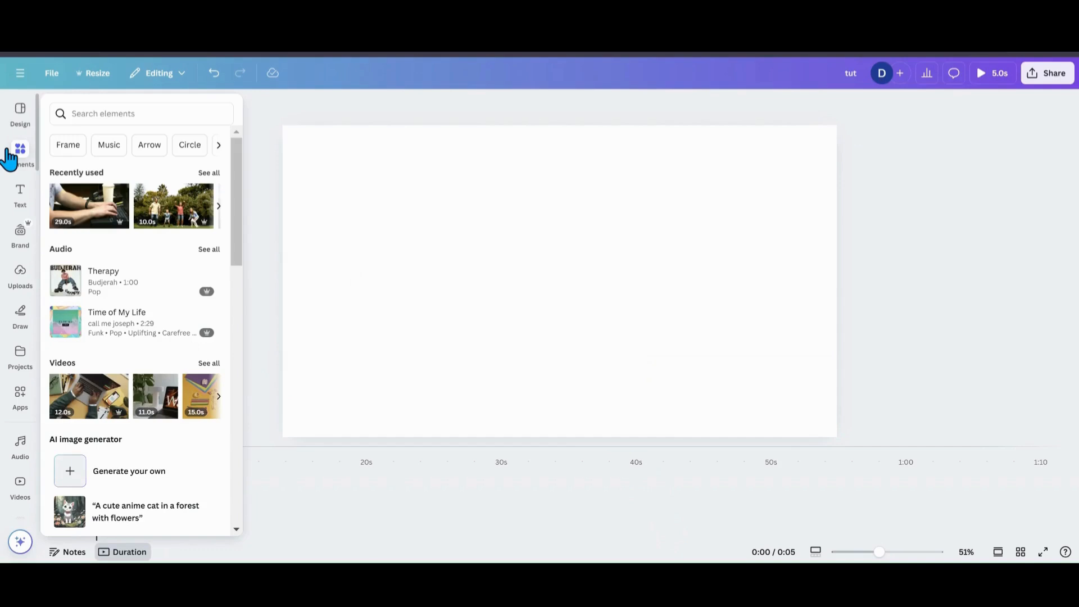
mouse_move(75, 210)
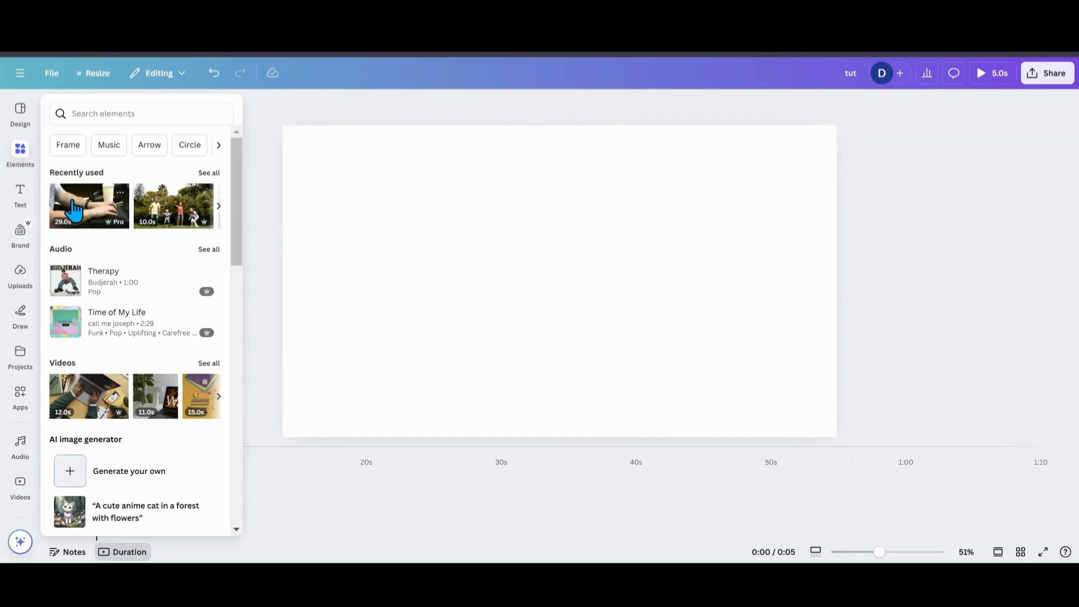
click(87, 205)
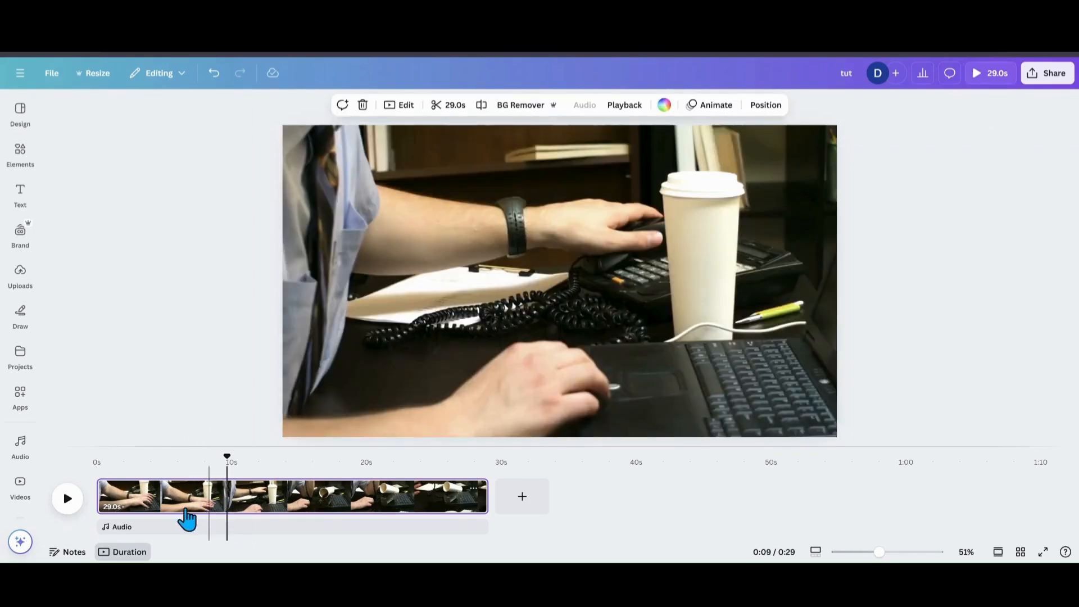
mouse_move(395, 391)
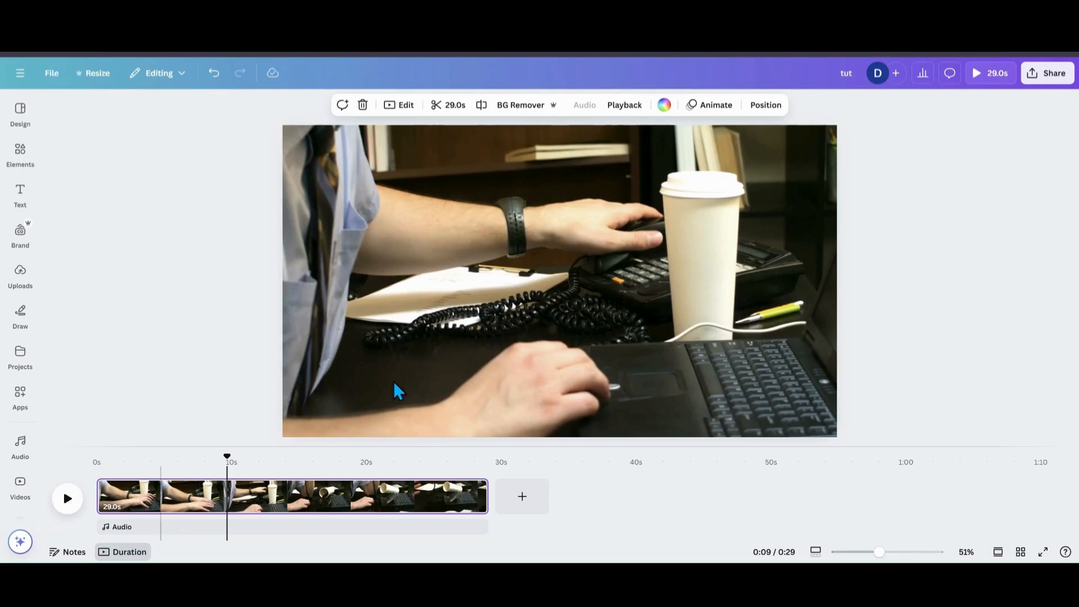
mouse_move(67, 498)
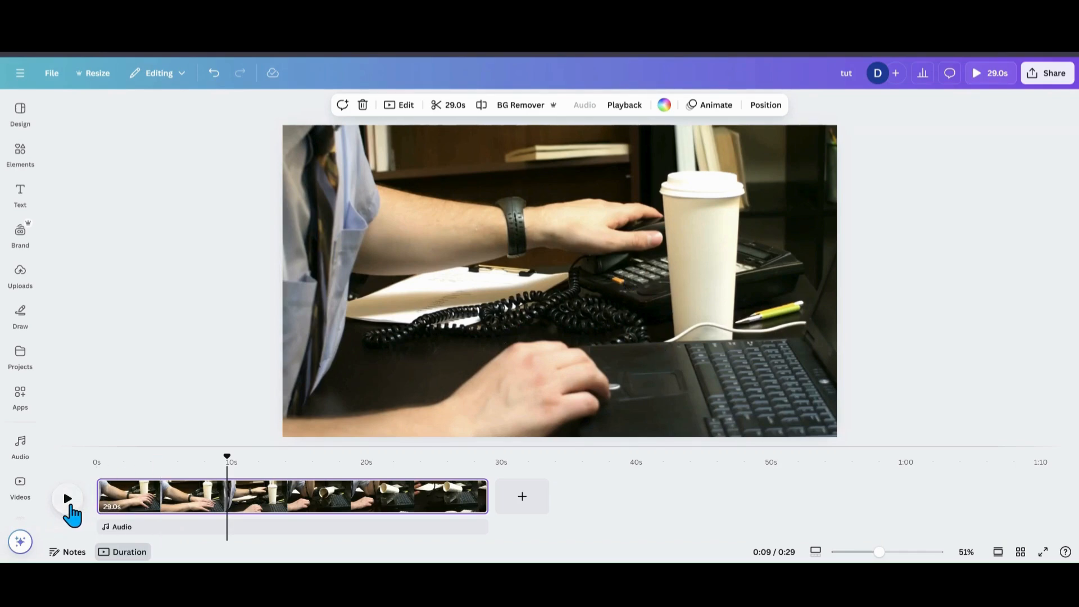
mouse_move(453, 135)
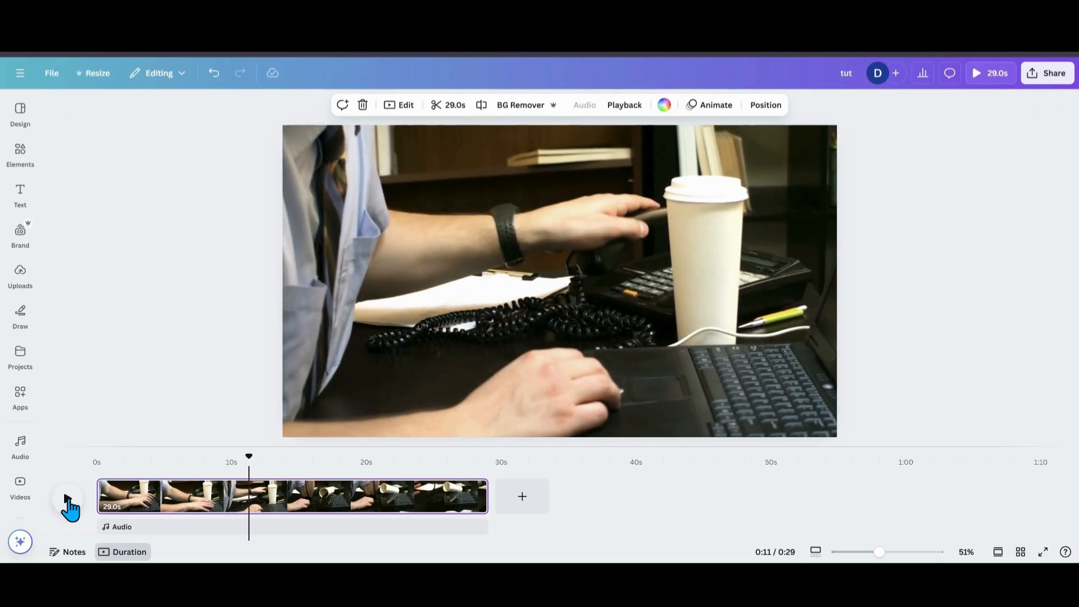
mouse_move(255, 502)
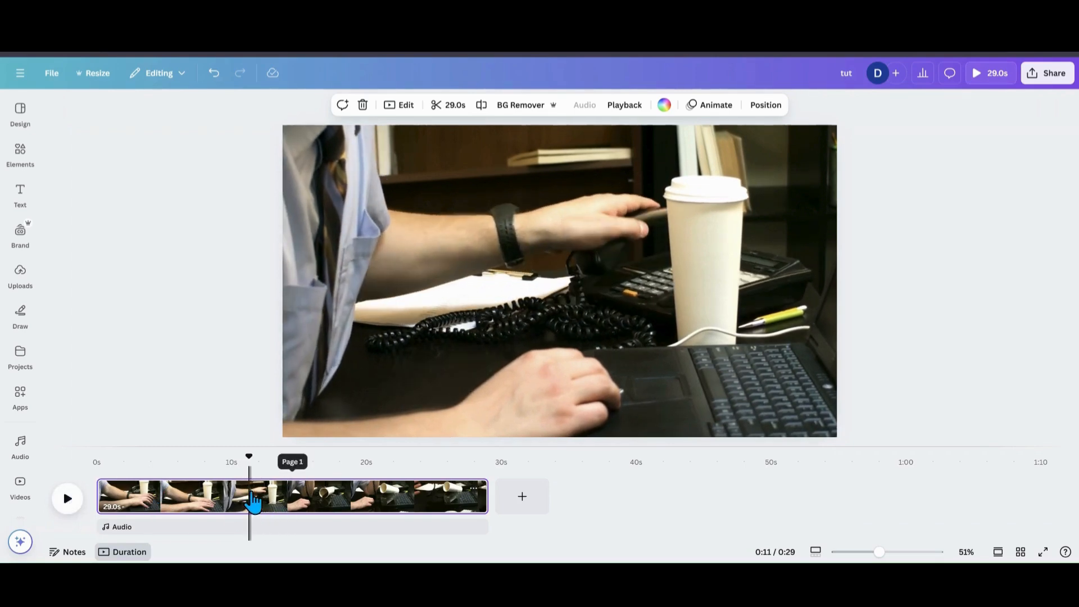
Split the coffee clip at 0:11 and 0:13, isolating a 2-second middle piece where the cup tips
right_click(255, 496)
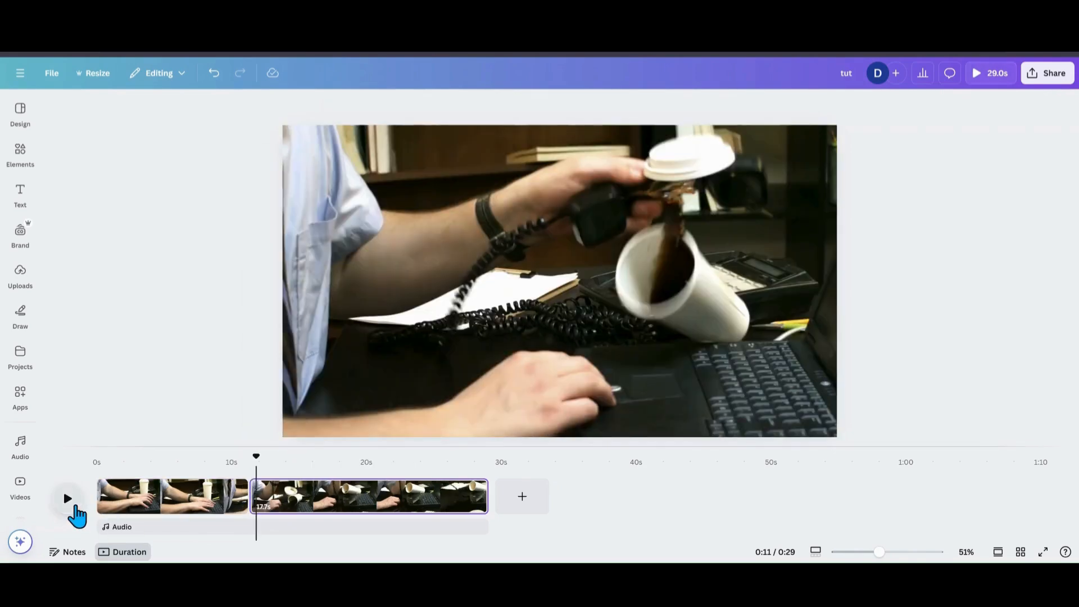
click(67, 498)
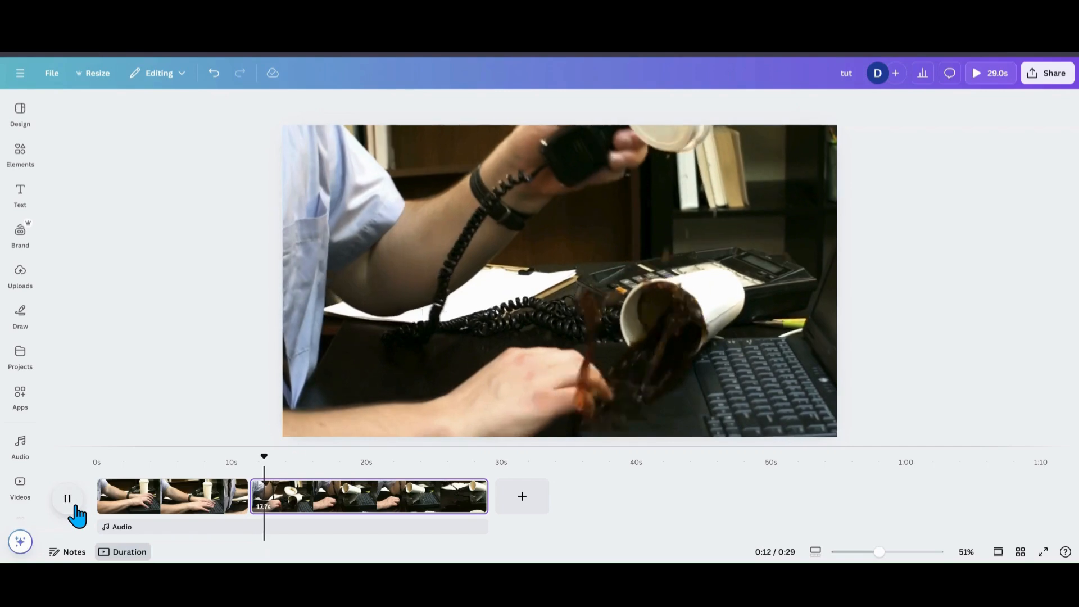
click(66, 498)
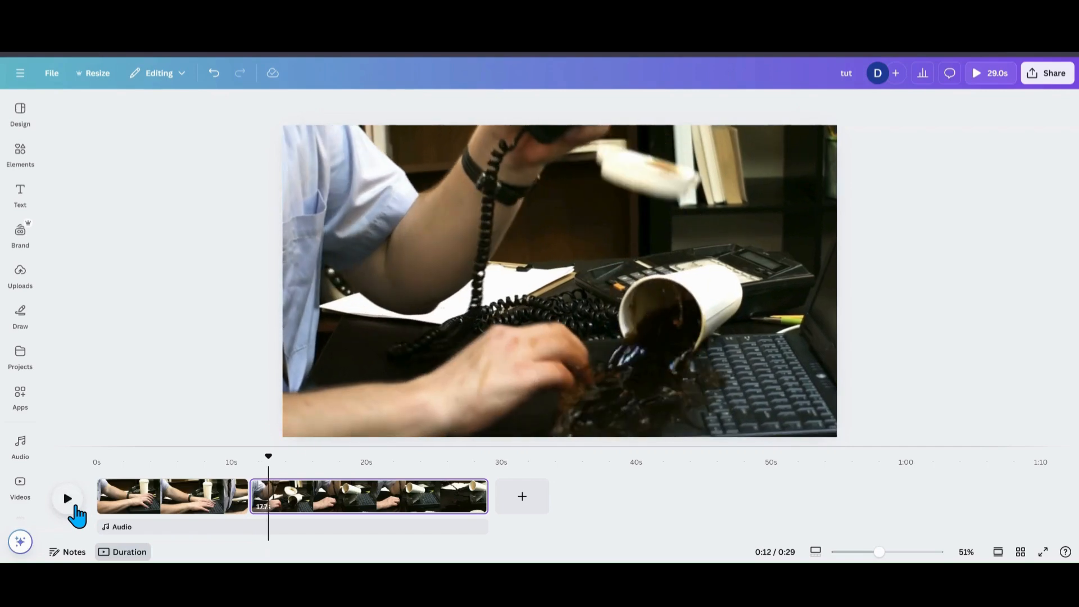
click(67, 498)
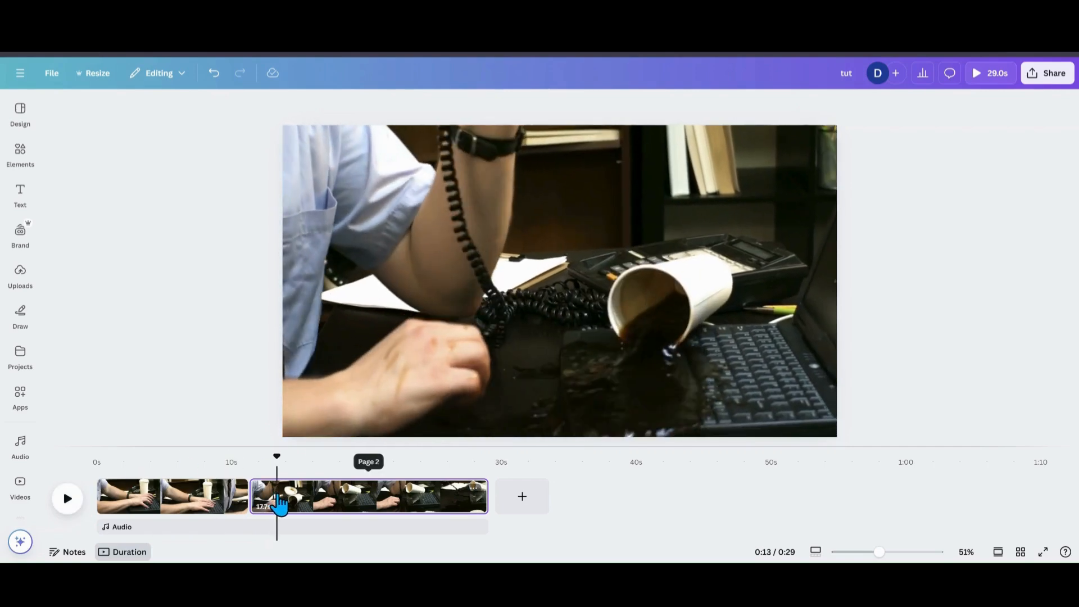
right_click(279, 495)
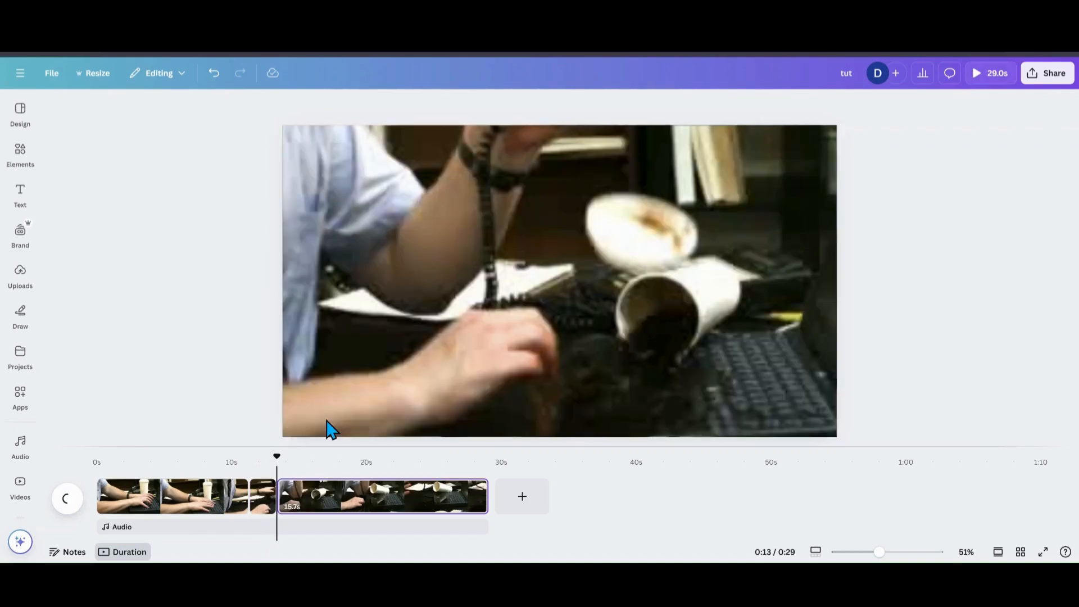
click(260, 496)
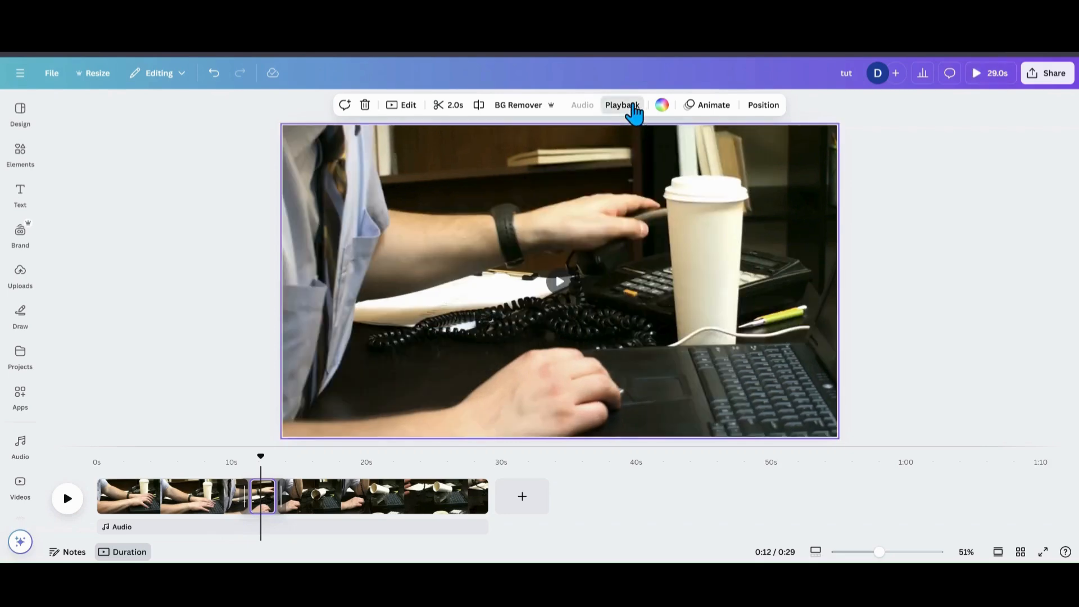
Slow the middle clip to 0.25× speed via Playback, stretching it to 8.2 seconds
click(621, 105)
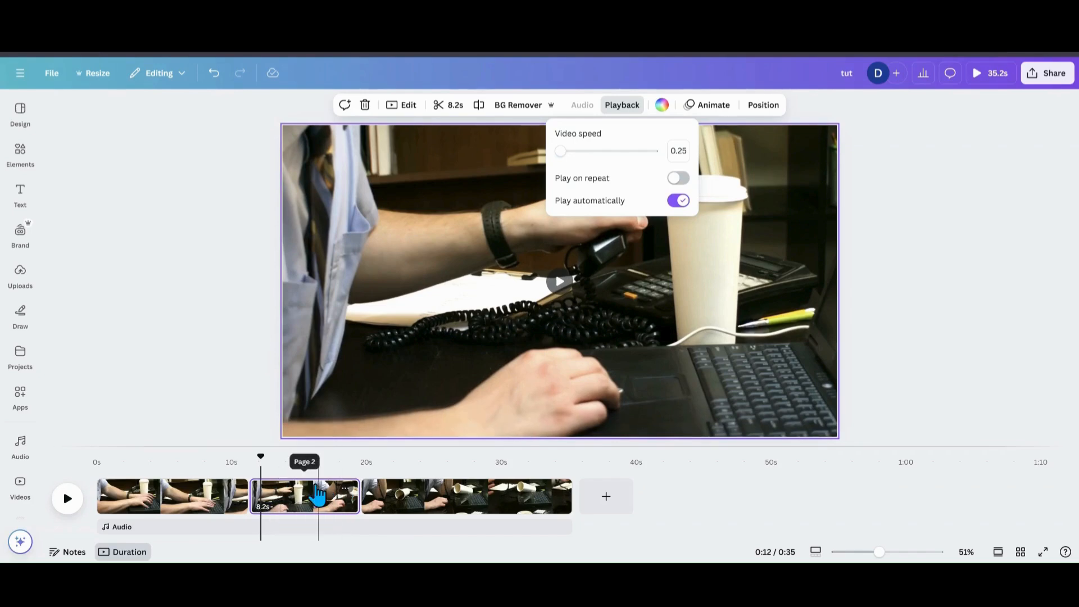
mouse_move(297, 506)
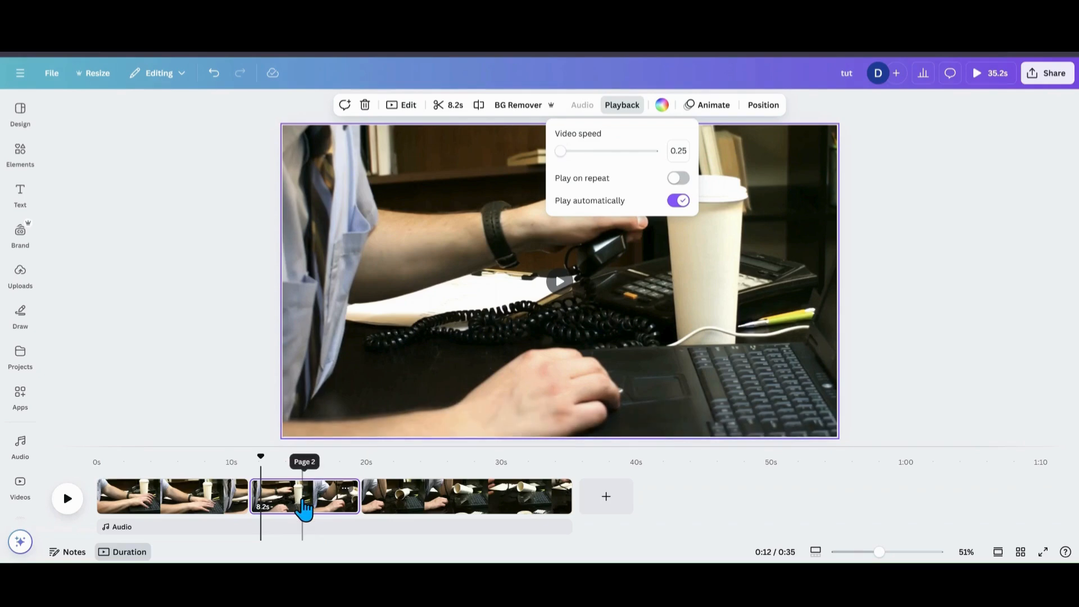
mouse_move(308, 517)
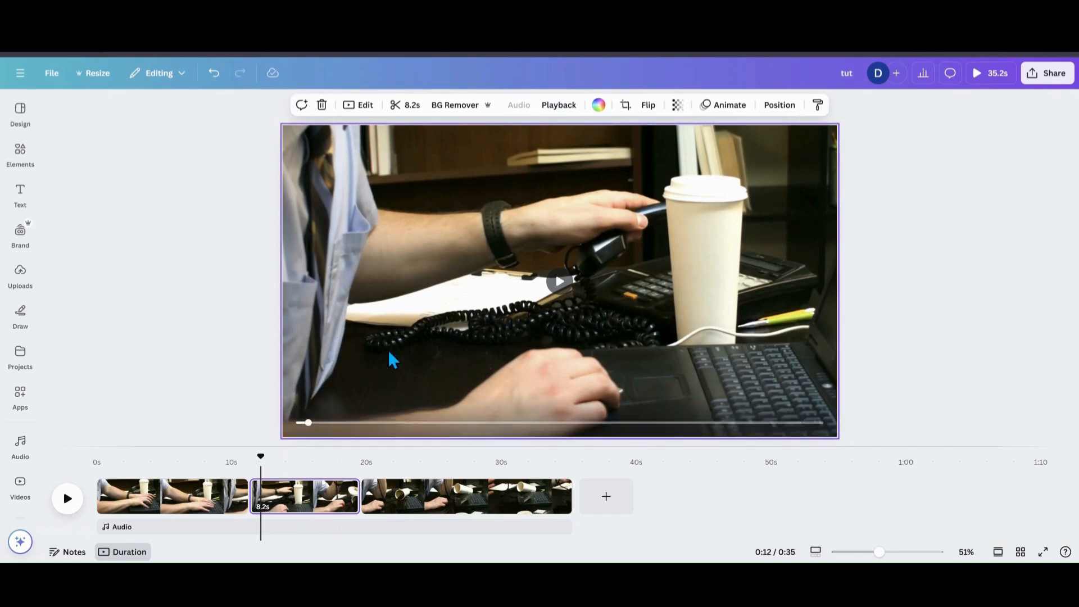
Apply the black-and-white Street mono filter to the middle clip
click(365, 104)
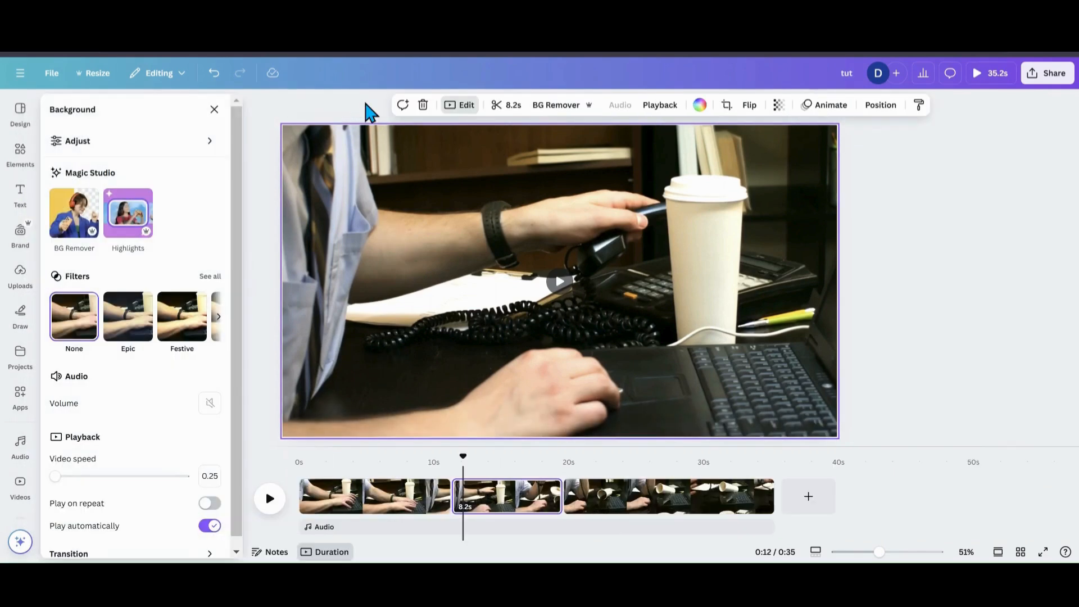
click(210, 277)
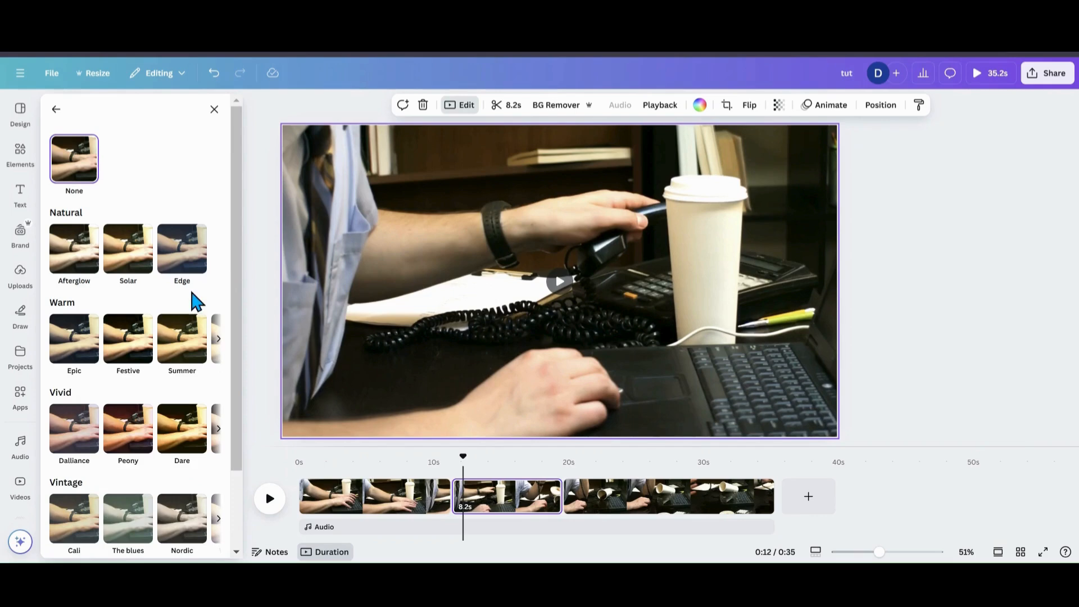
scroll(down, 3)
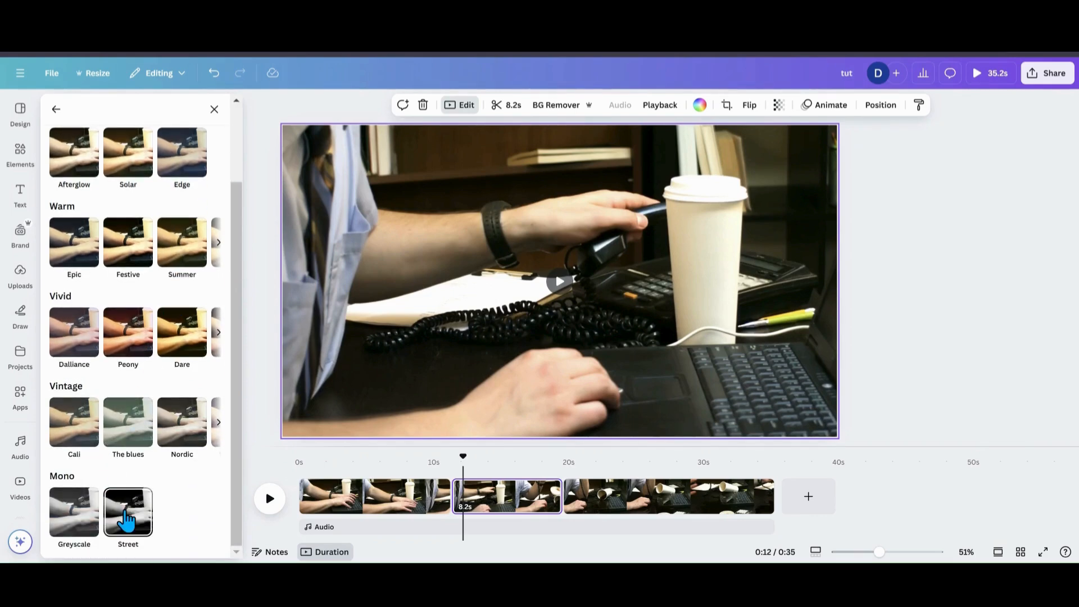
click(127, 513)
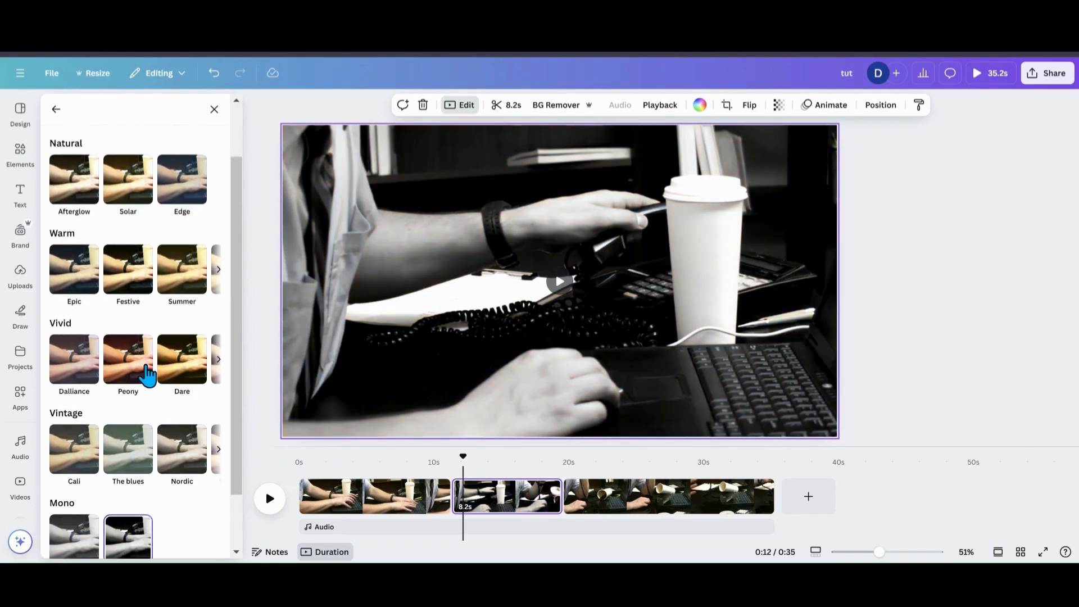
click(57, 109)
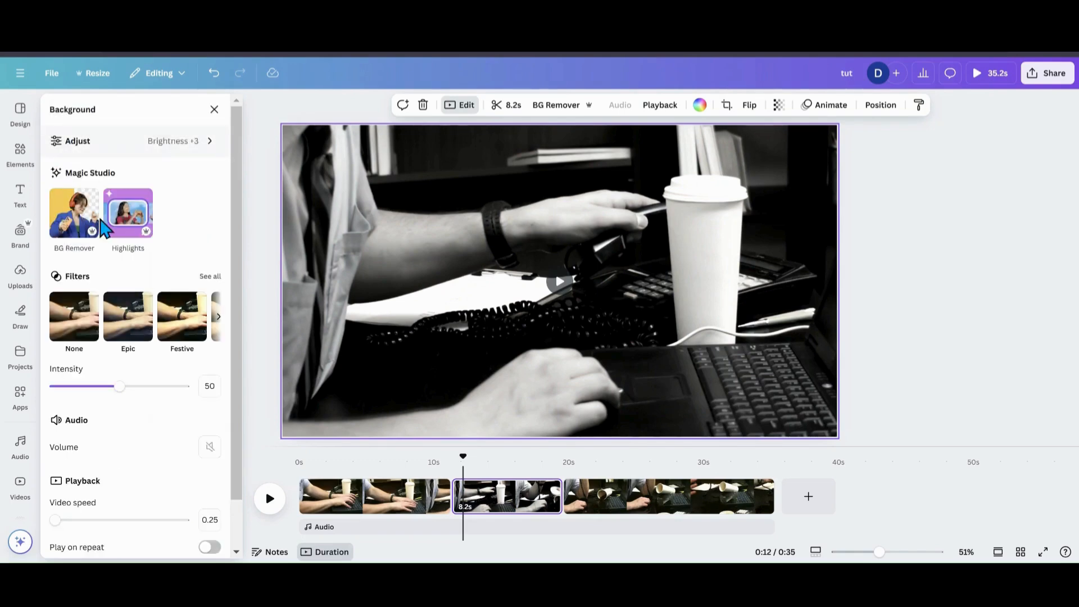
mouse_move(104, 179)
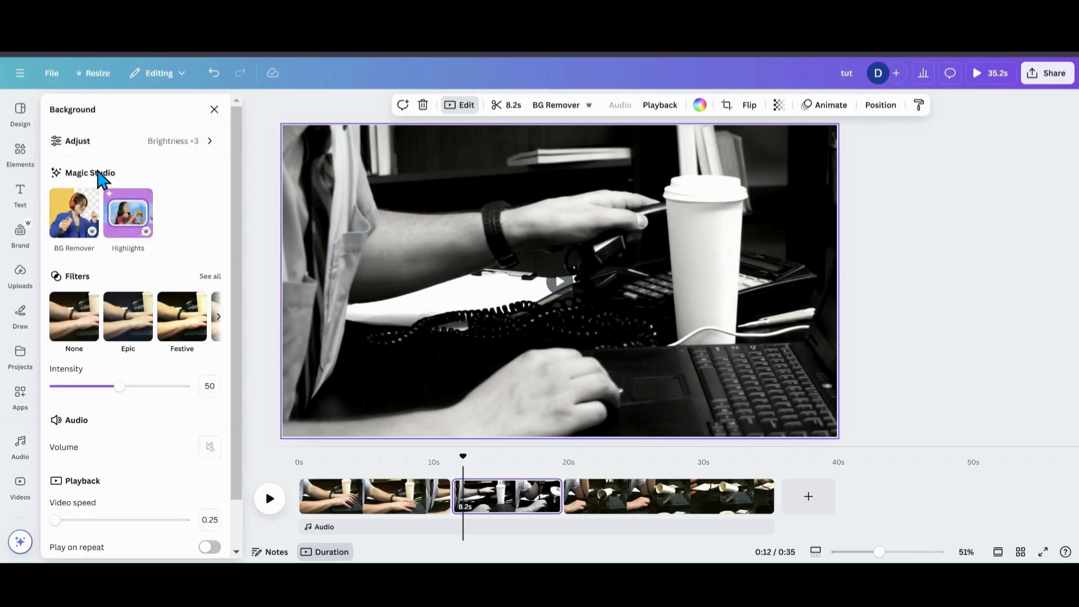
In Adjust, lower the middle clip's tint and add a soft vignette to its edges
click(78, 141)
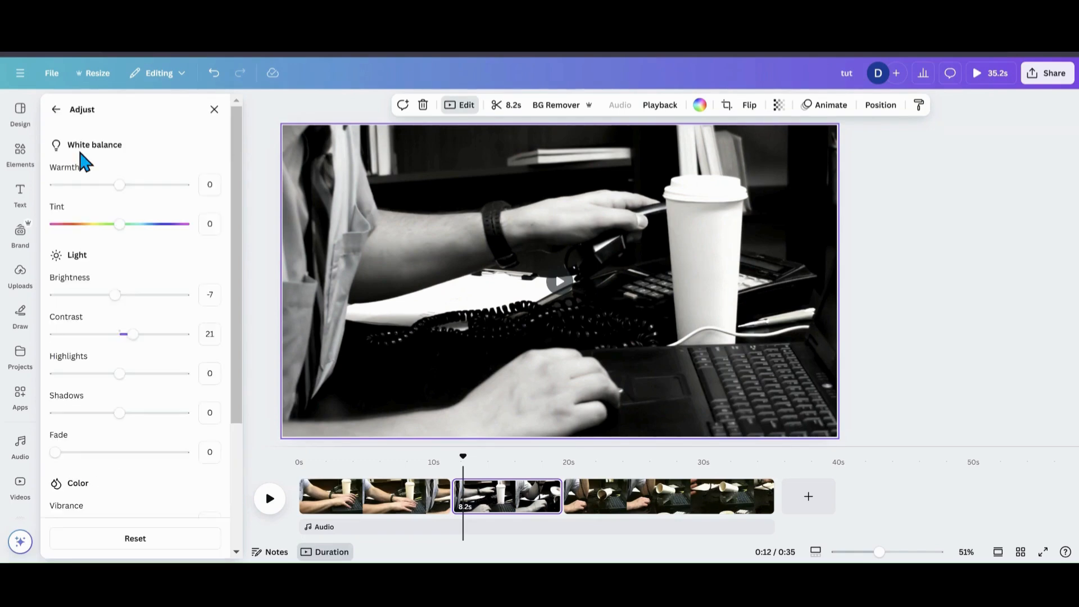
drag(120, 224, 87, 223)
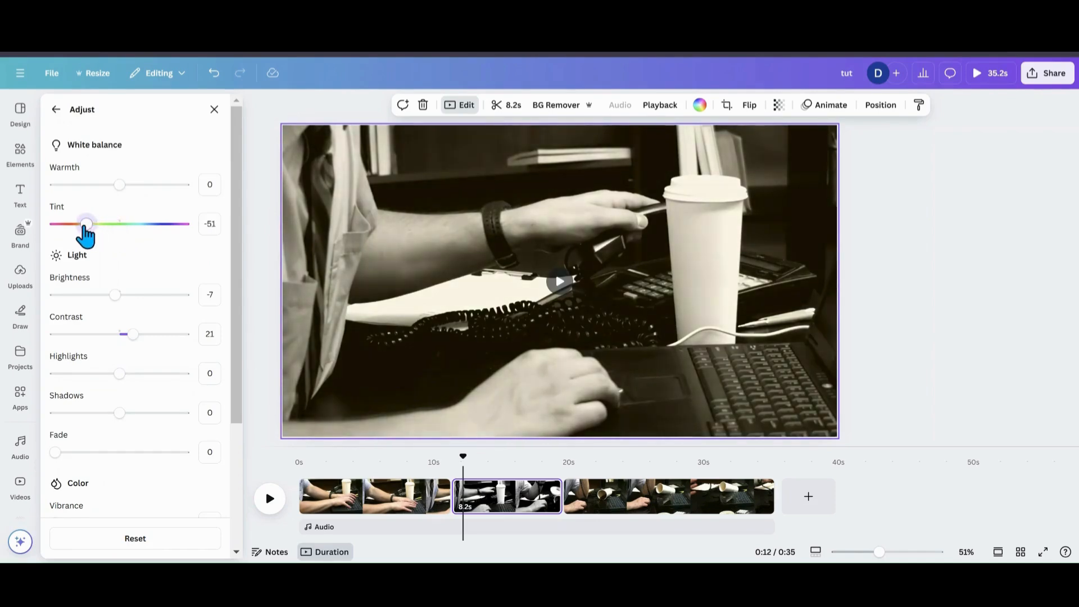
drag(86, 223, 61, 223)
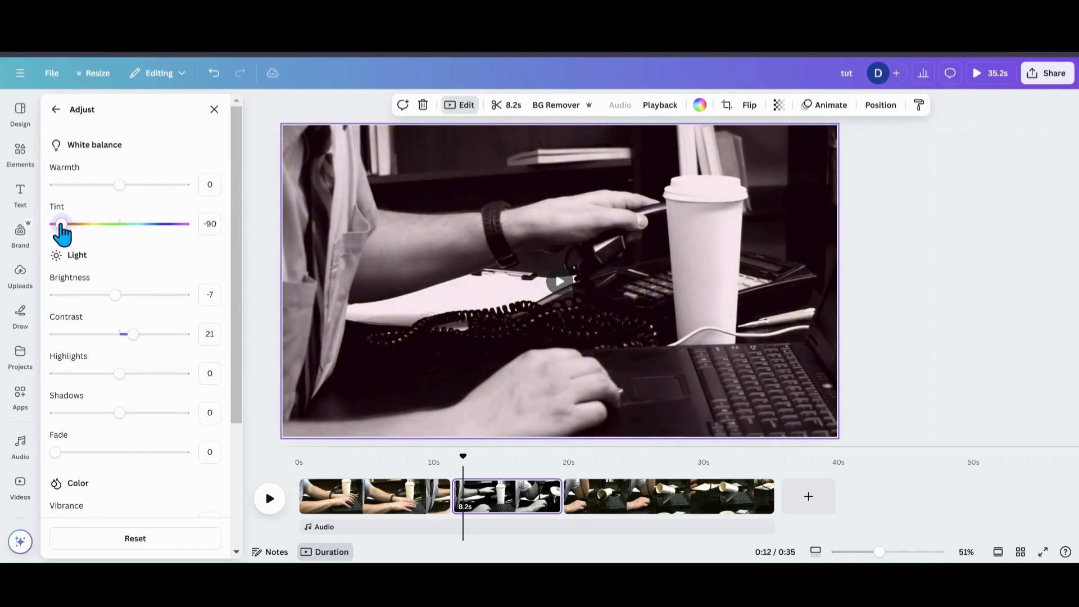
mouse_move(110, 297)
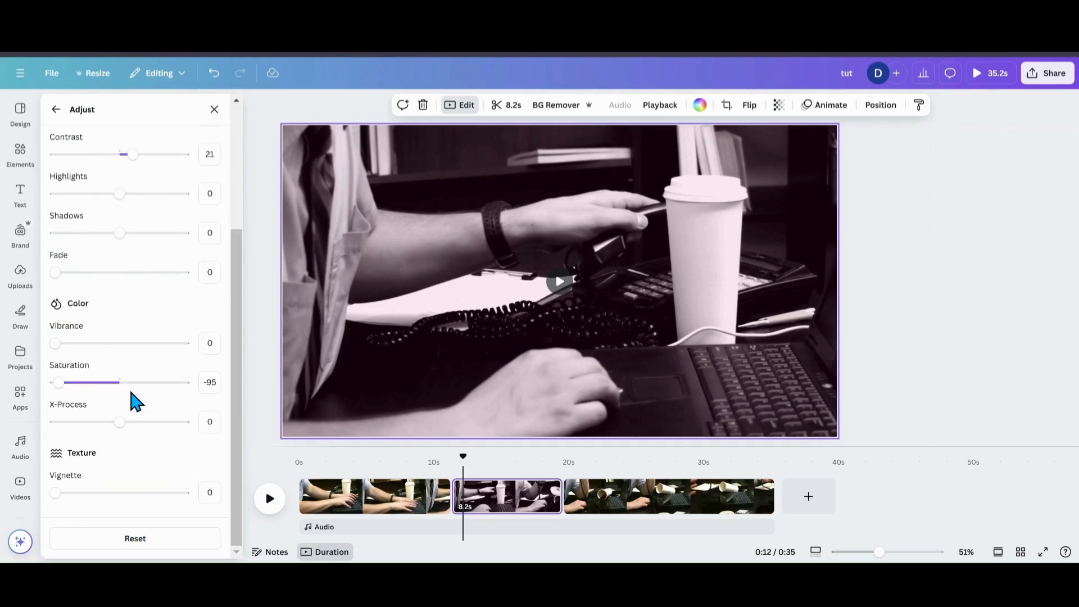
drag(55, 492, 114, 493)
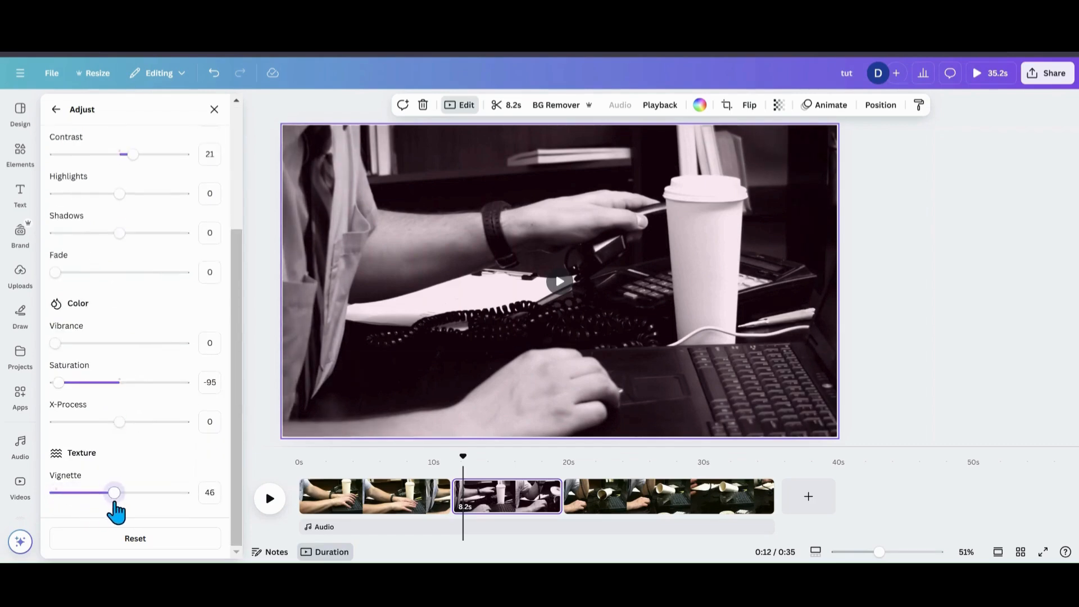
drag(114, 492, 182, 492)
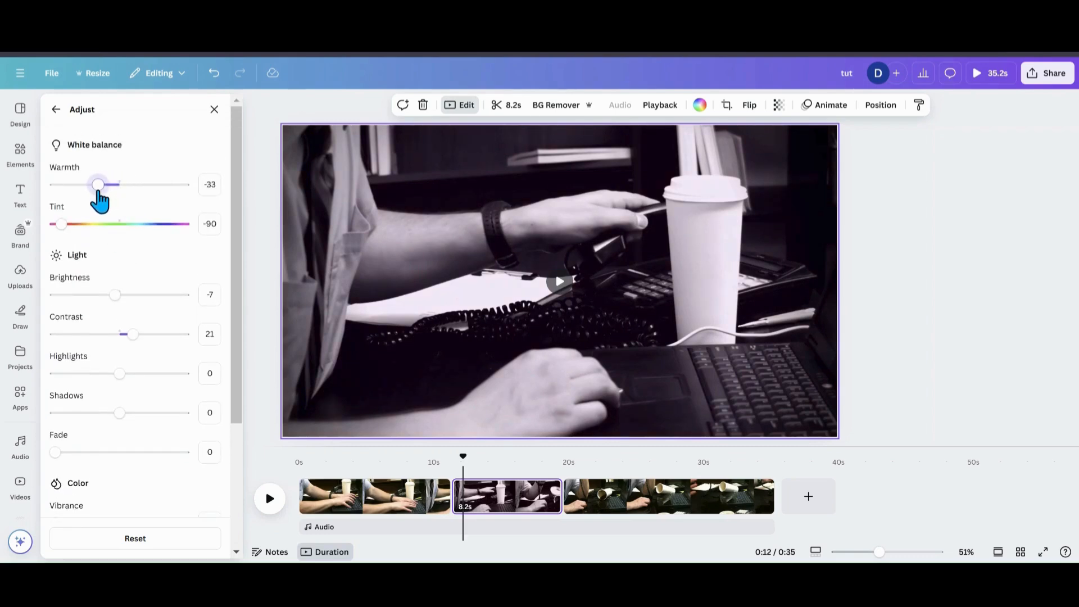
Push warmth near maximum (98) and settle the tint around -45 for a sepia look
drag(99, 185, 154, 184)
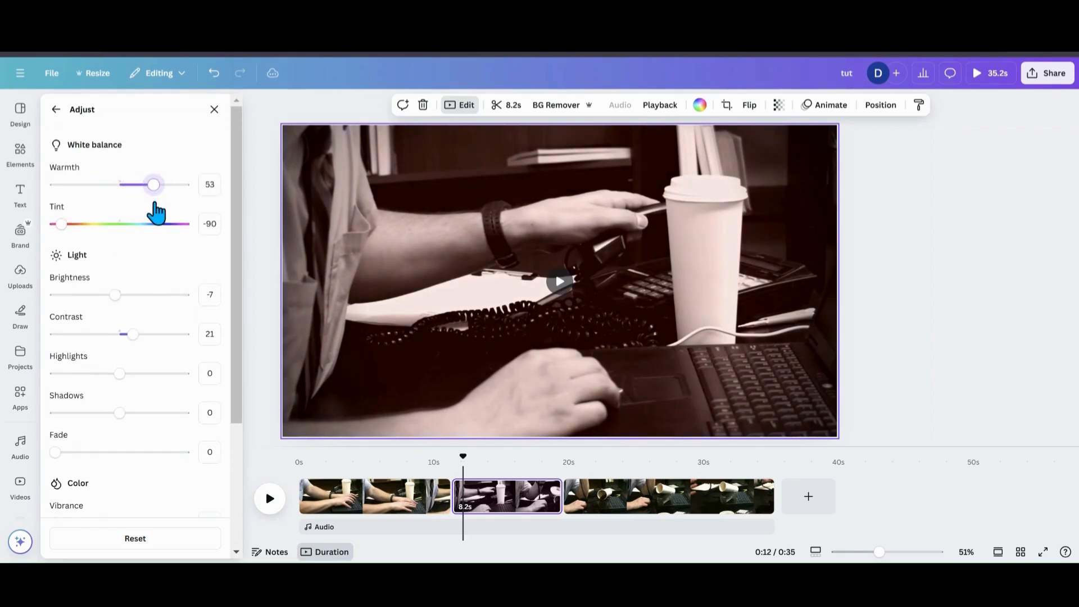
drag(154, 184, 171, 184)
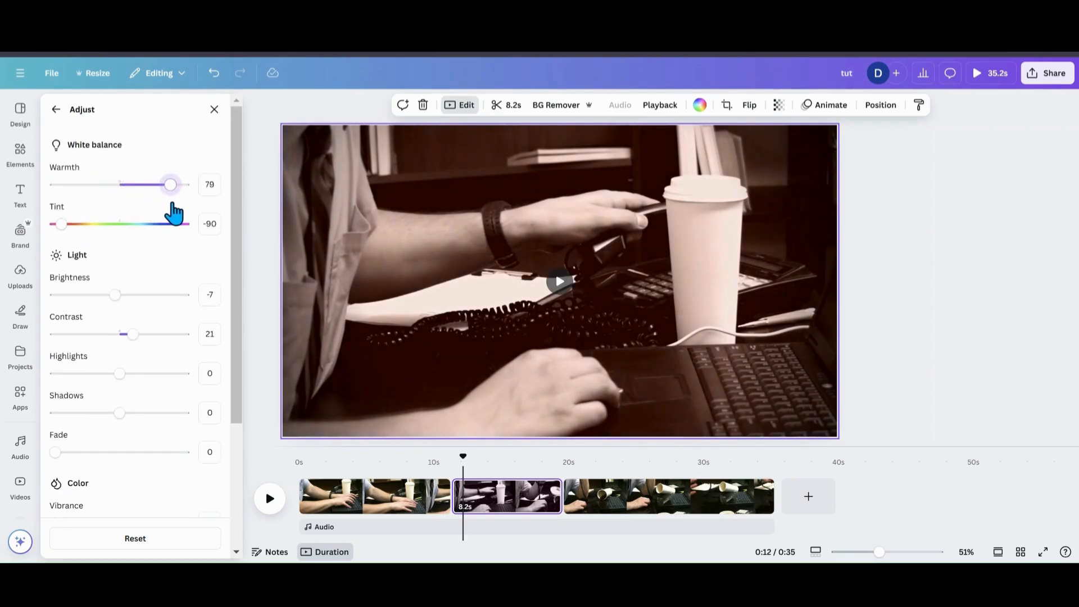
drag(170, 184, 182, 184)
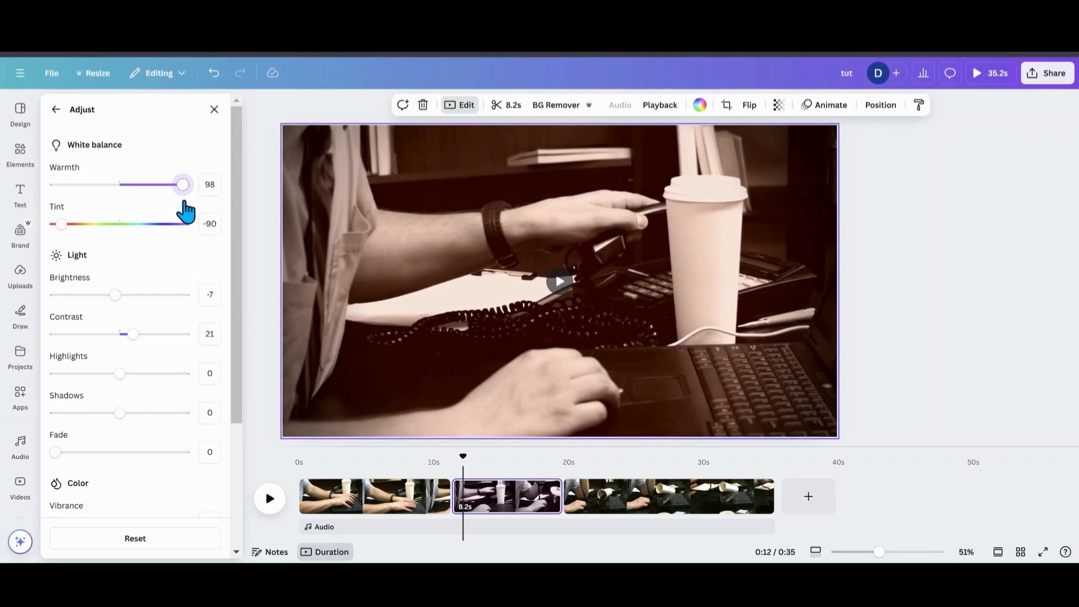
mouse_move(180, 289)
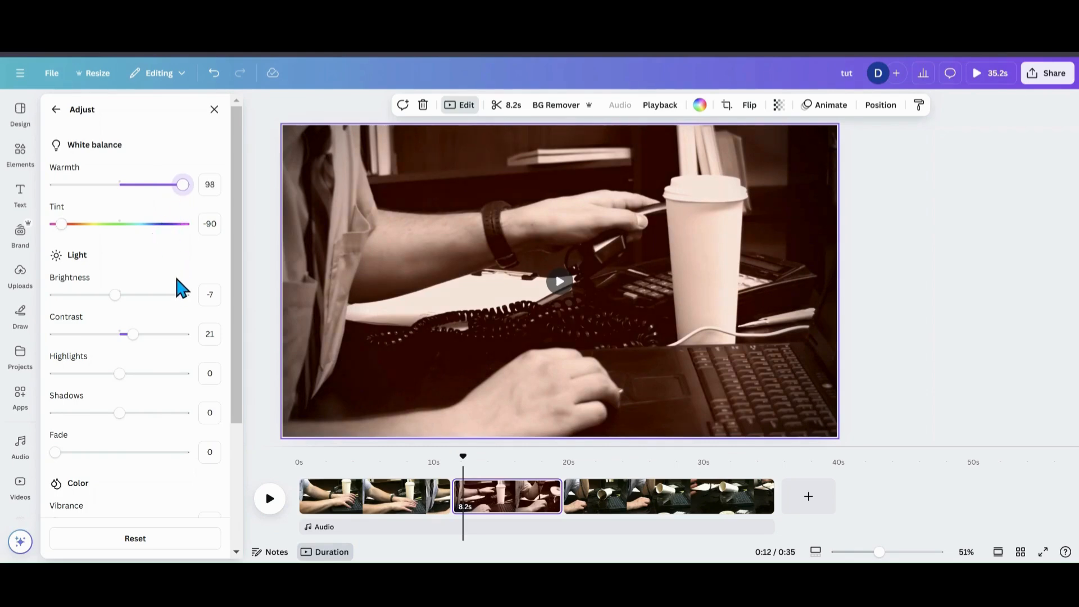
drag(60, 224, 179, 224)
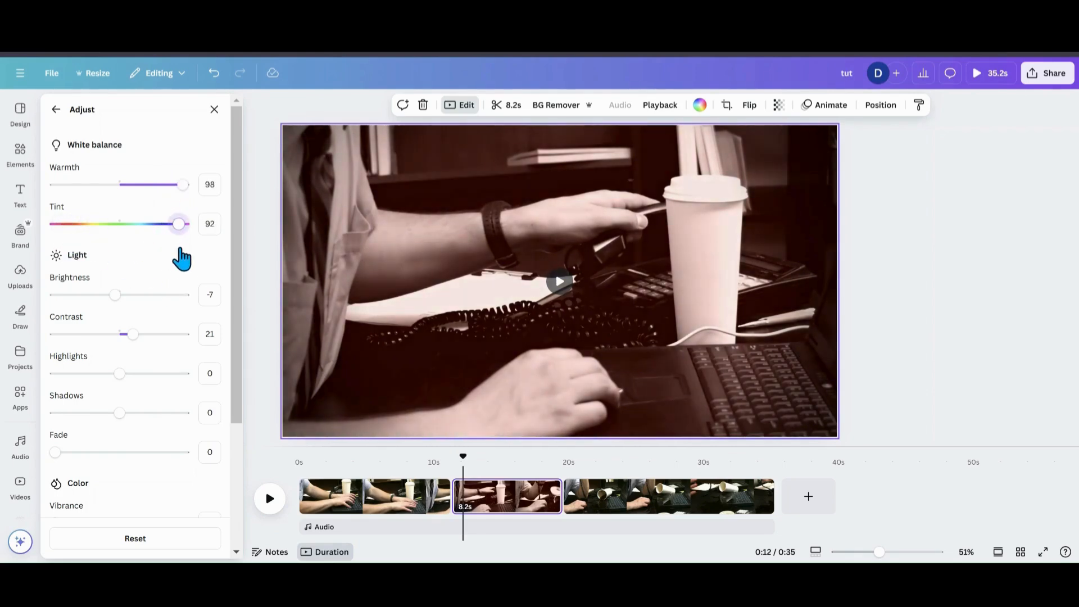
drag(179, 224, 91, 224)
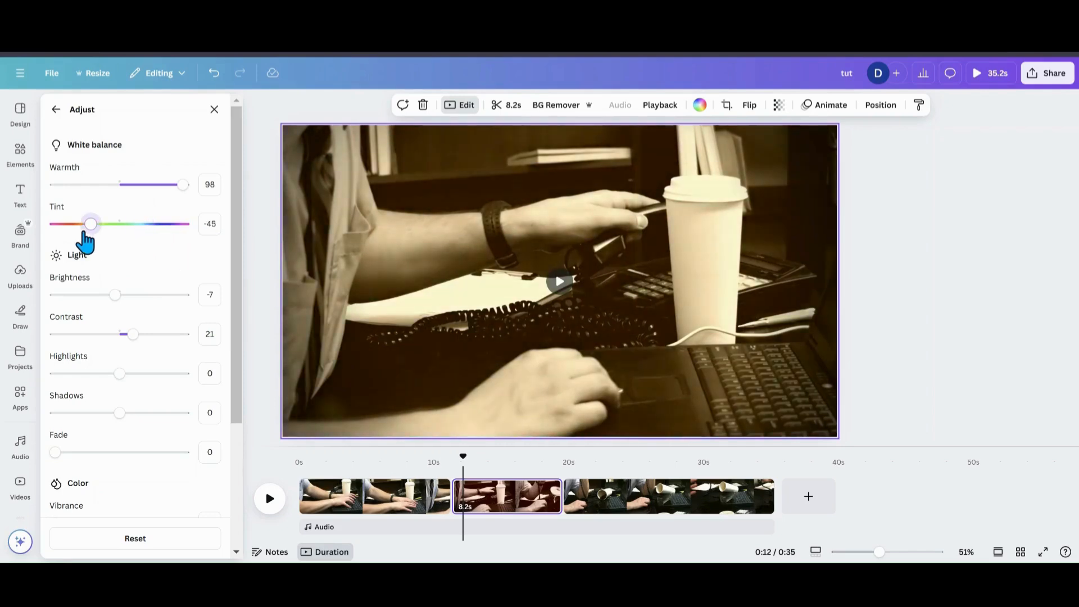
drag(91, 224, 66, 224)
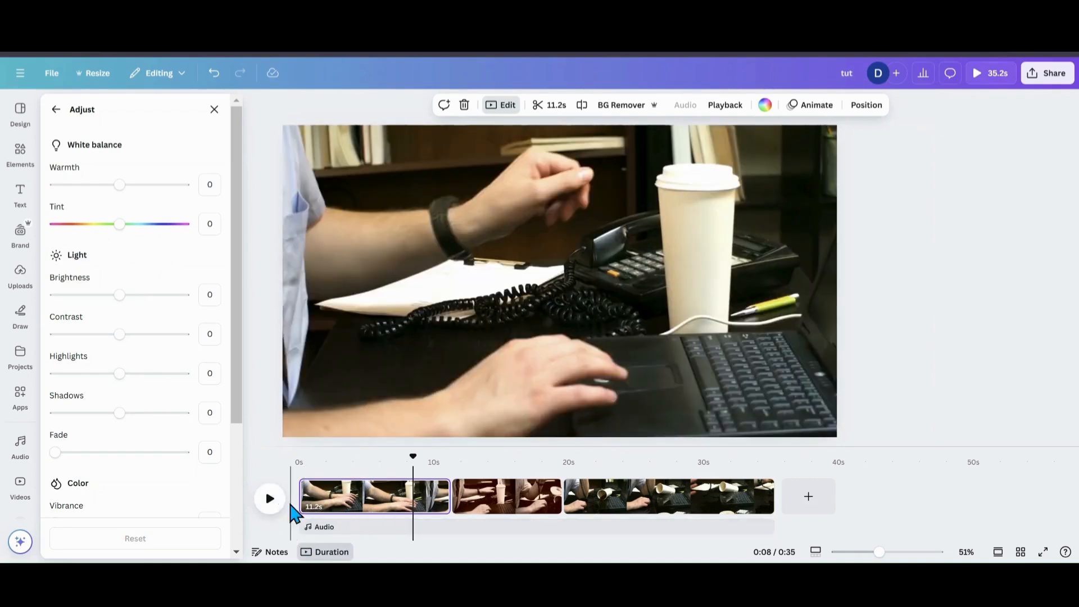
Add a new blank 5-second page after the last coffee clip
click(268, 498)
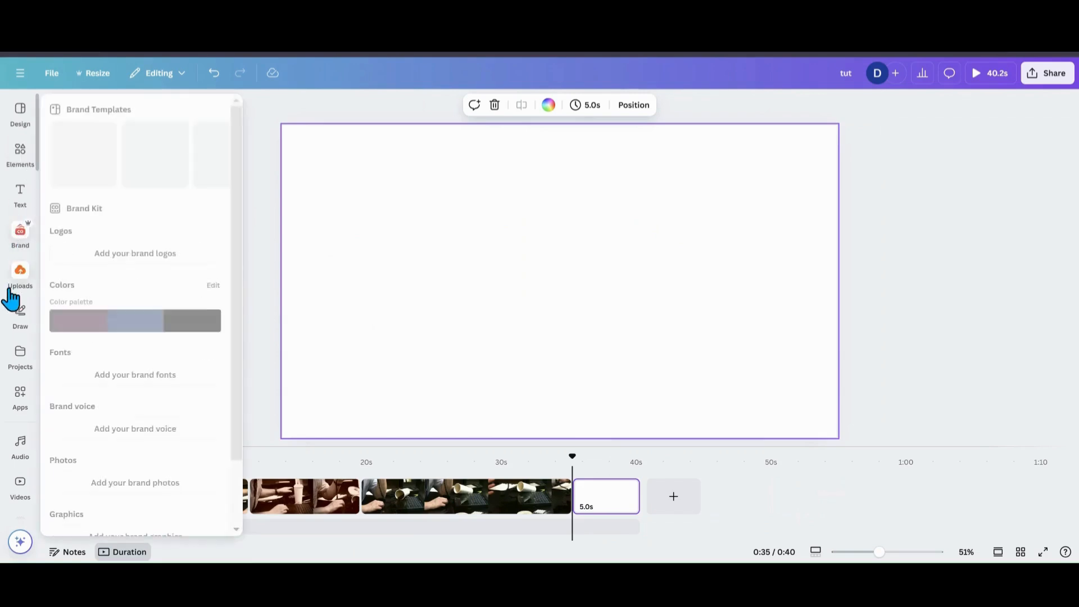
From Uploads > Videos, place the uploaded 1:39 dog video on the new page
click(20, 275)
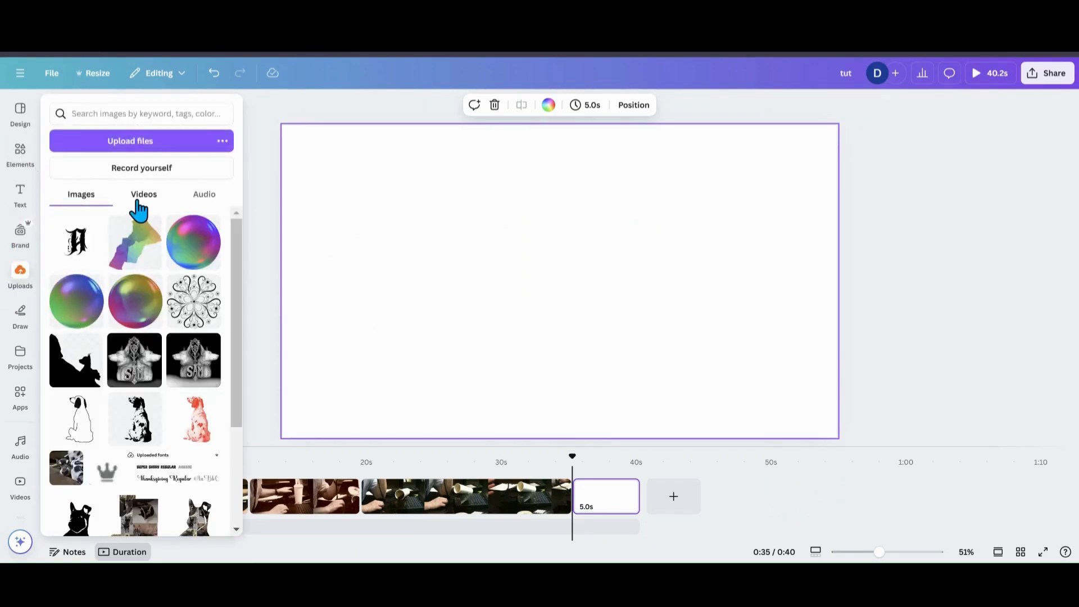
click(143, 195)
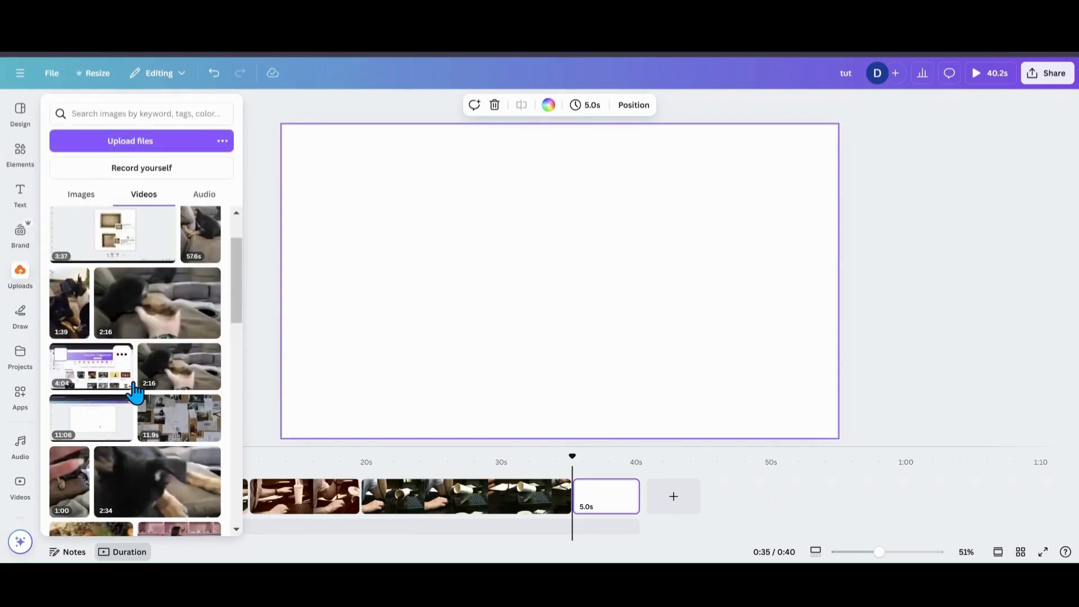
scroll(down, 3)
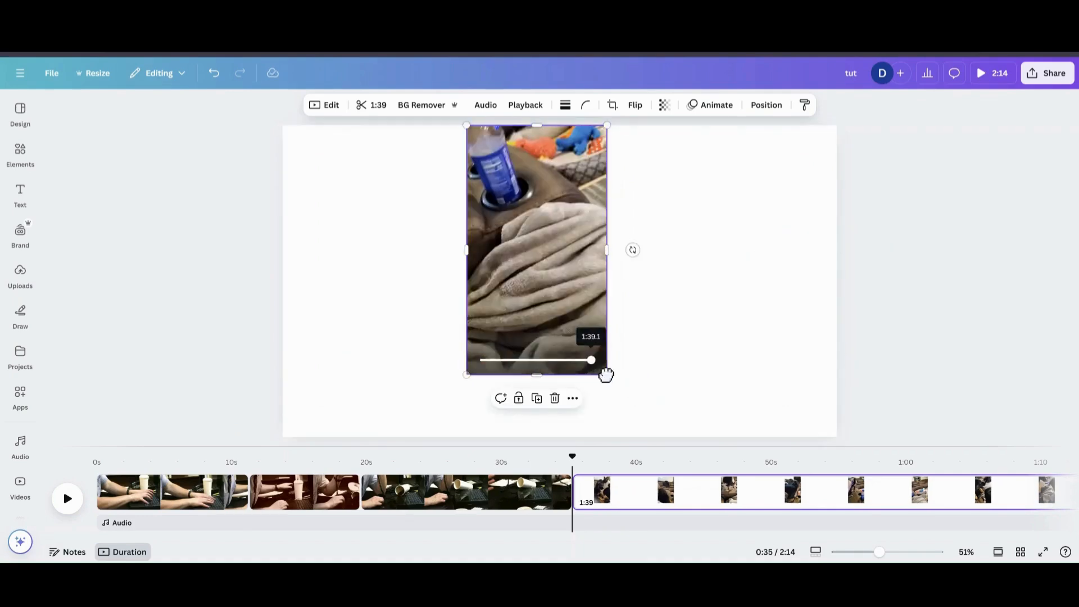
Enlarge the dog video to fill the page, mute its volume to 0, and preview playback
drag(606, 374, 633, 424)
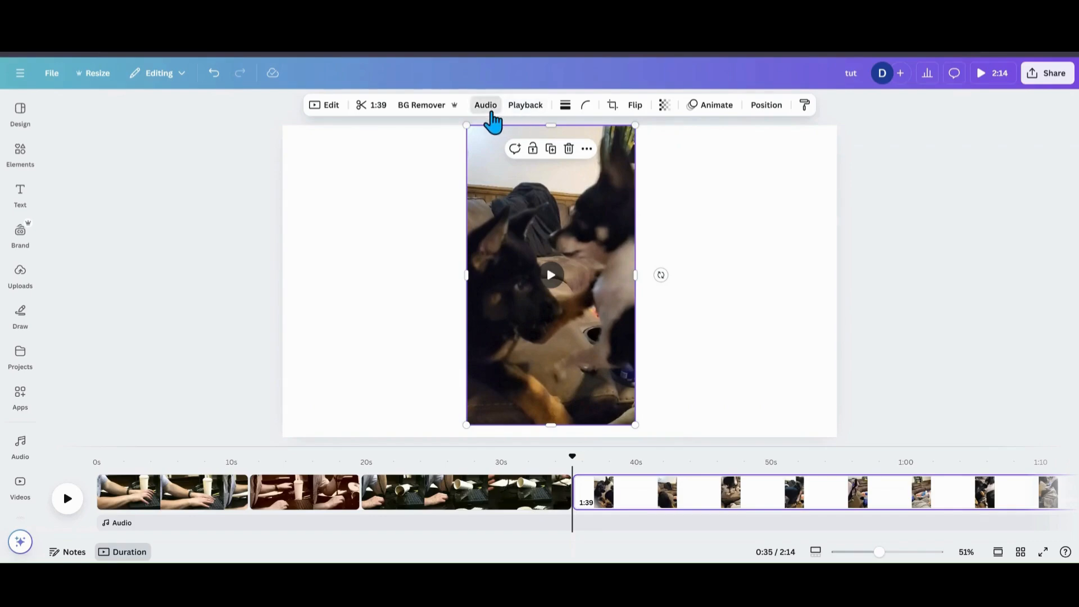
click(485, 104)
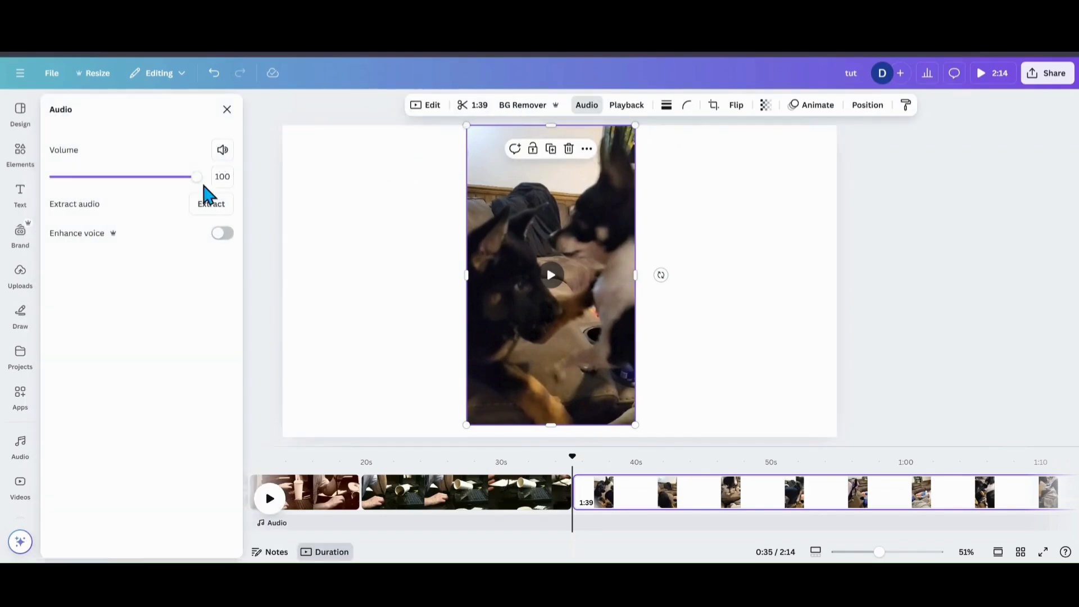
click(222, 149)
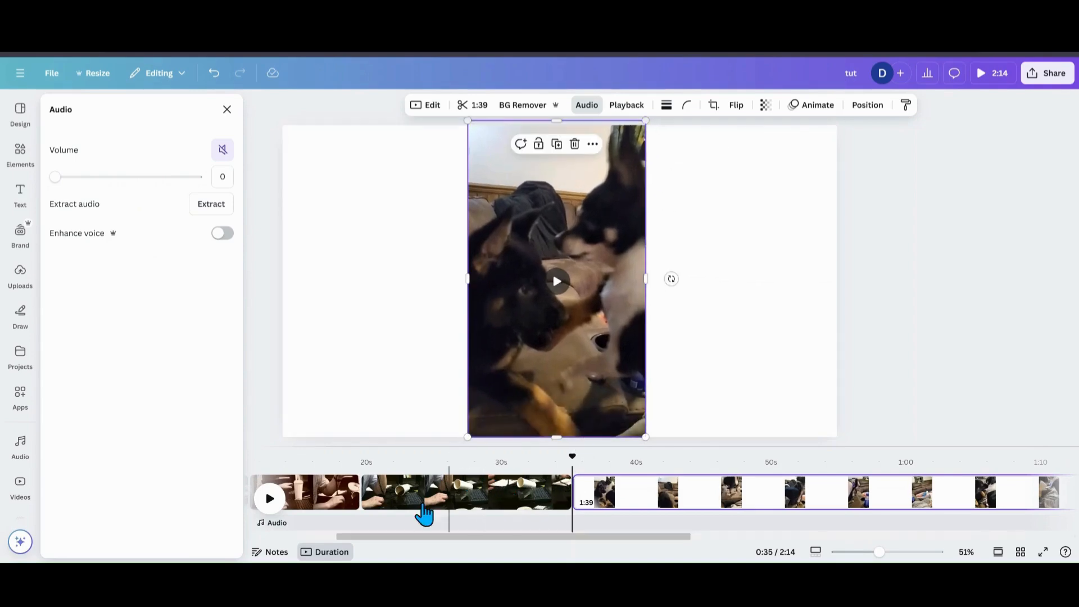
click(268, 498)
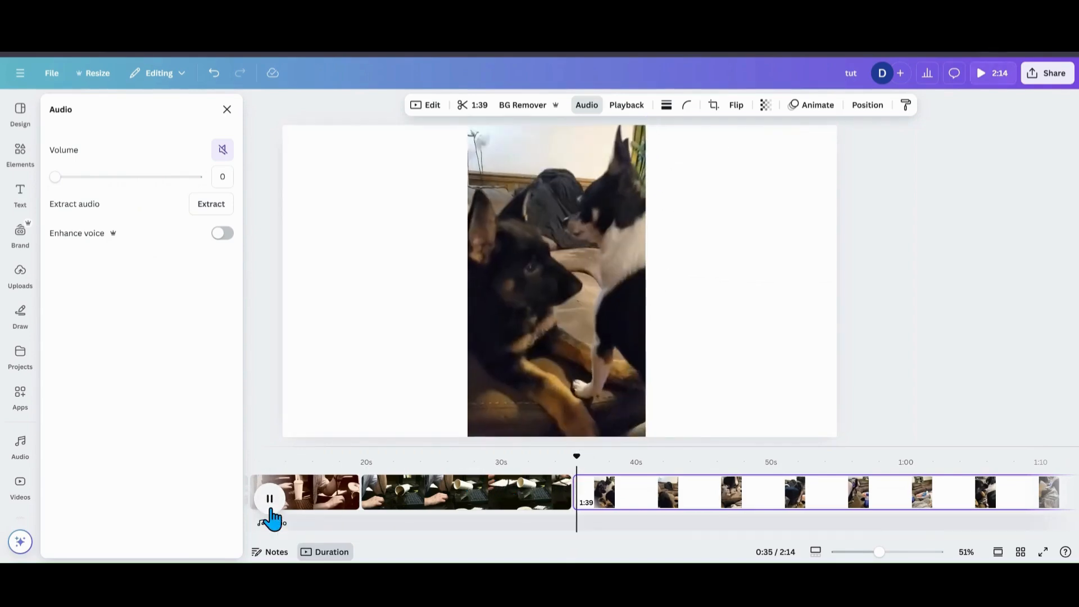
click(269, 498)
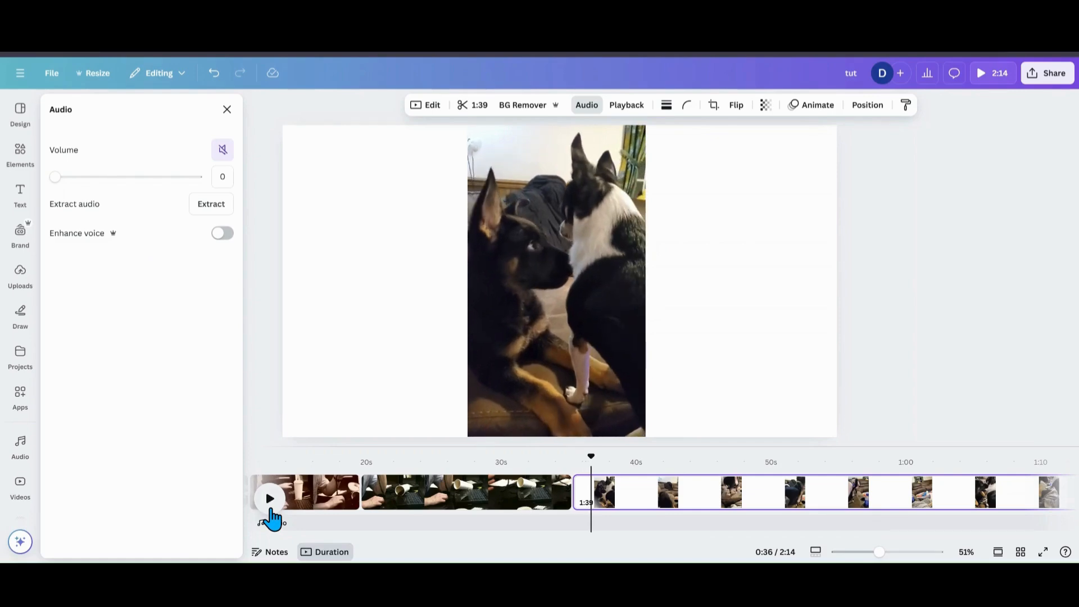
click(268, 497)
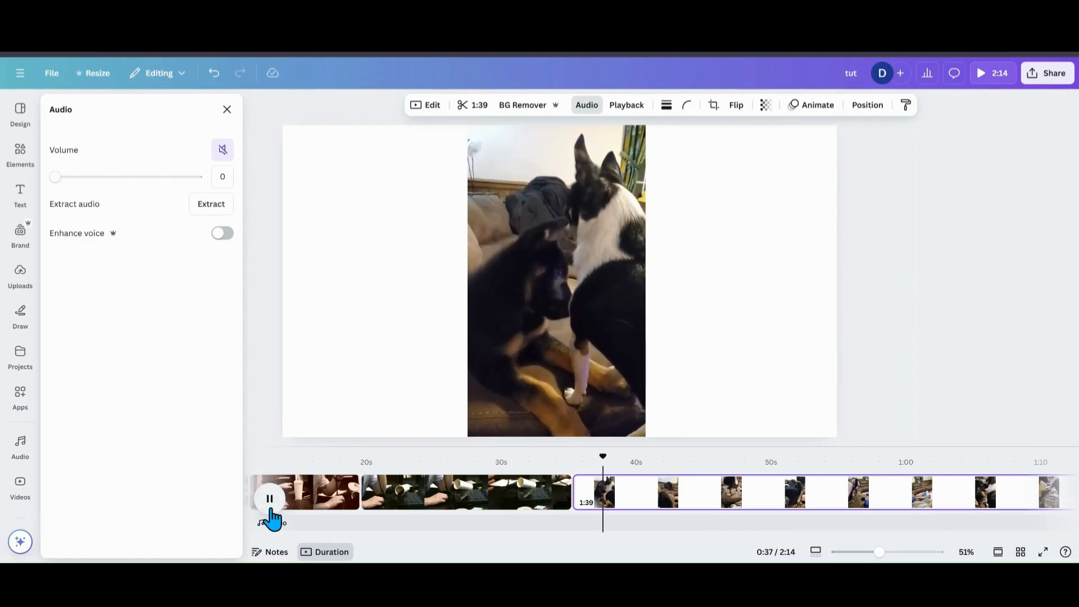
Select the short 2.8-second split piece of the dog video and slow its playback speed
click(268, 497)
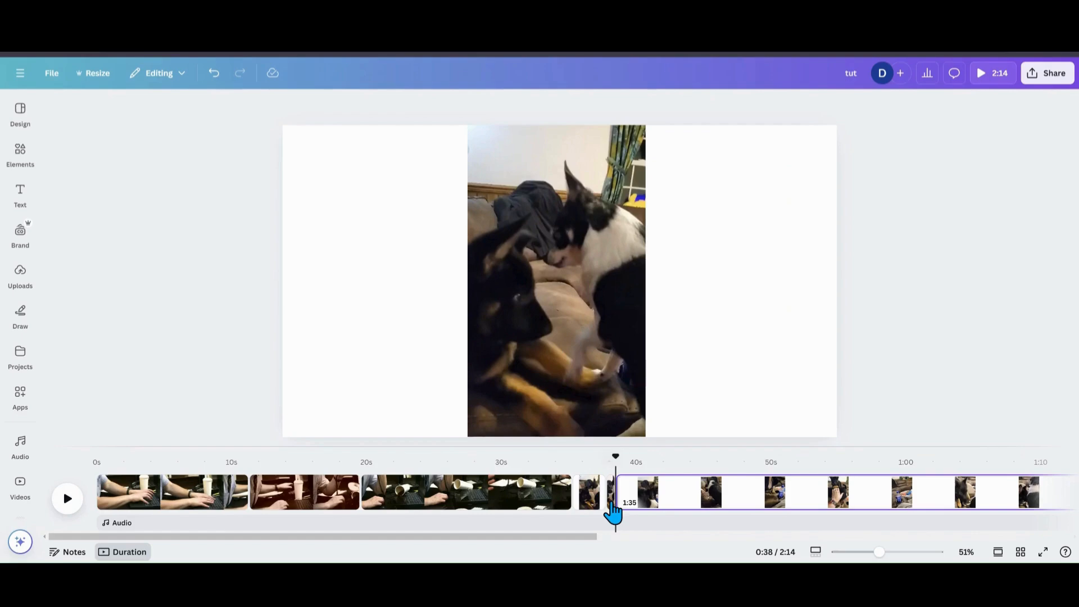
click(599, 492)
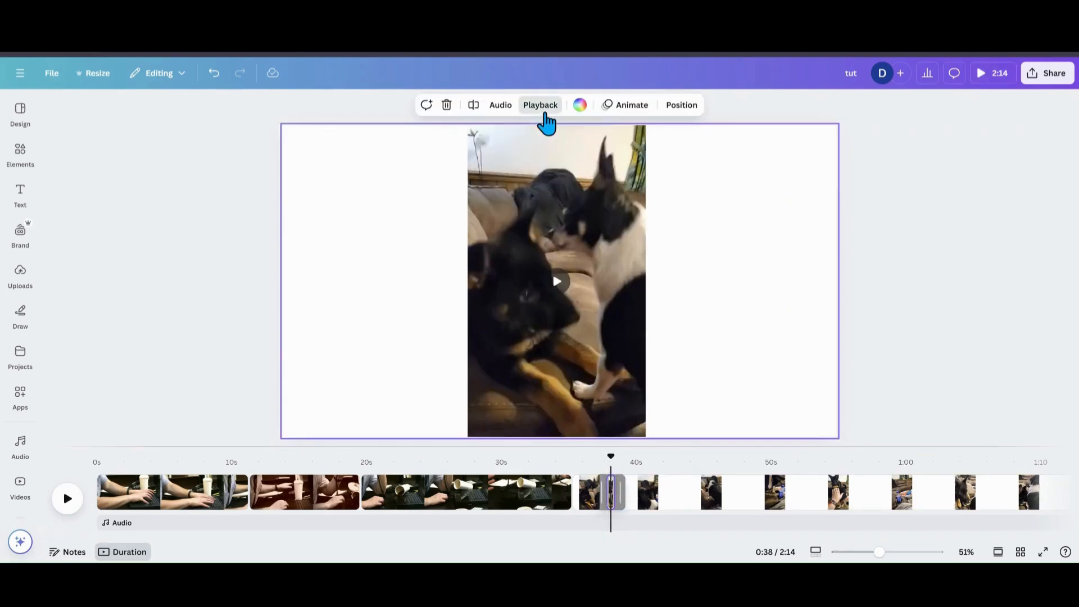
click(541, 104)
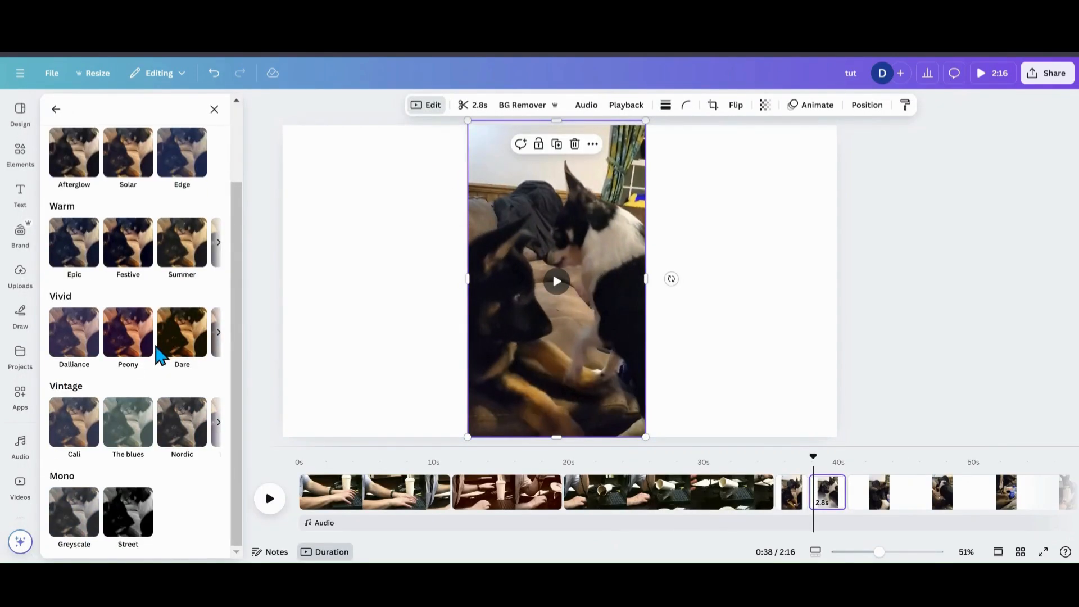
Apply the Street mono filter to the short dog piece and preview it in black and white
click(127, 509)
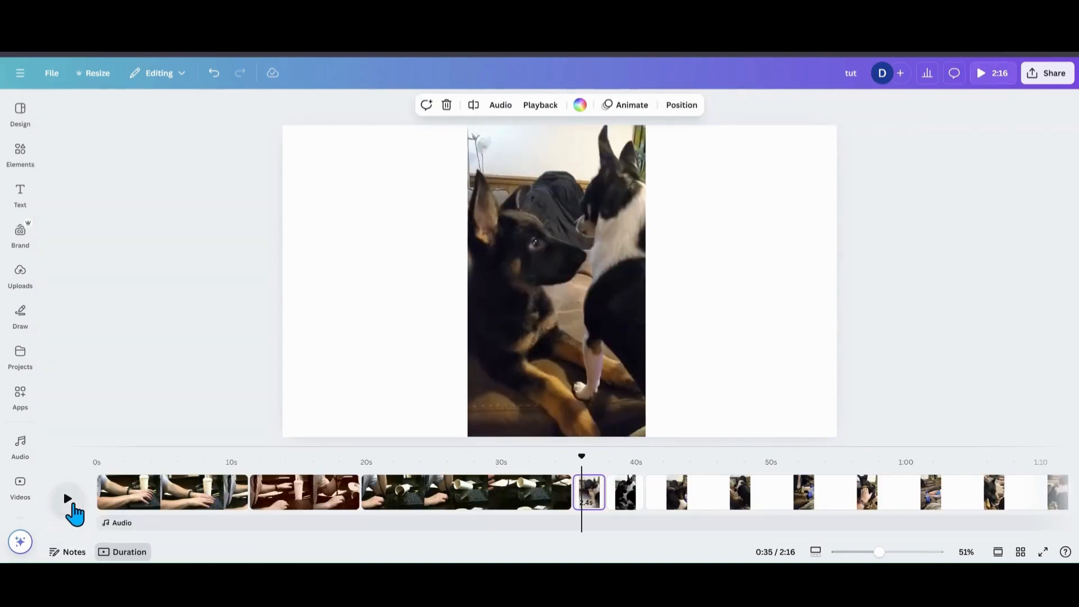
click(66, 498)
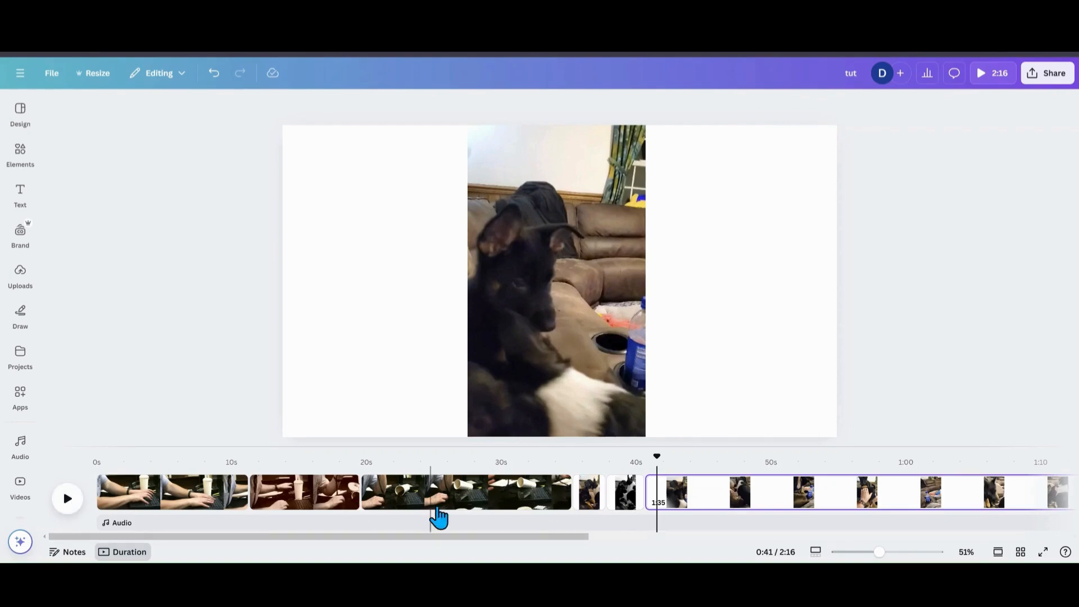
click(588, 492)
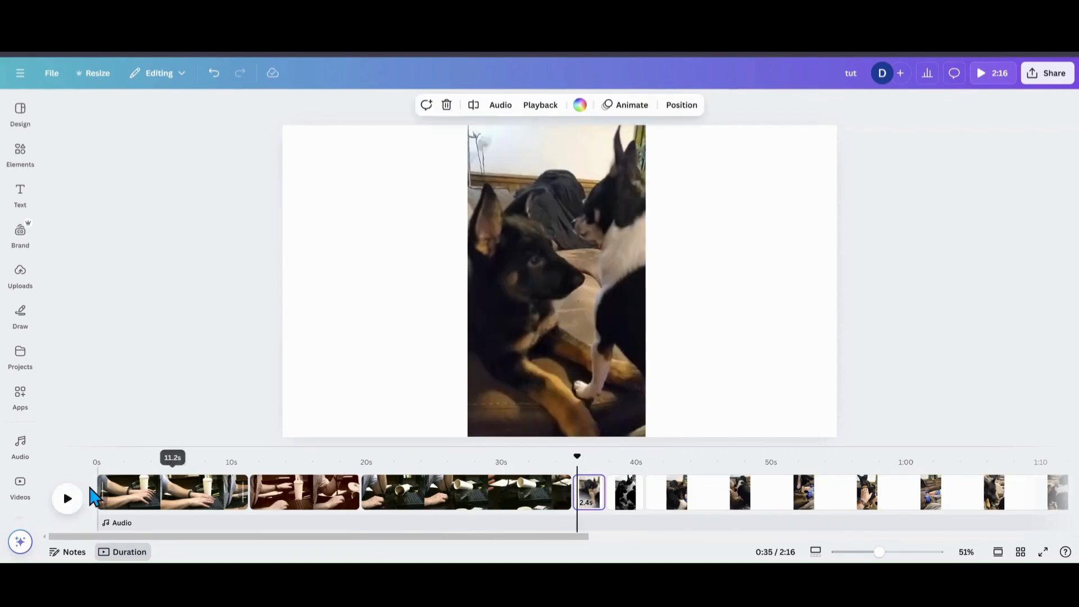
click(67, 498)
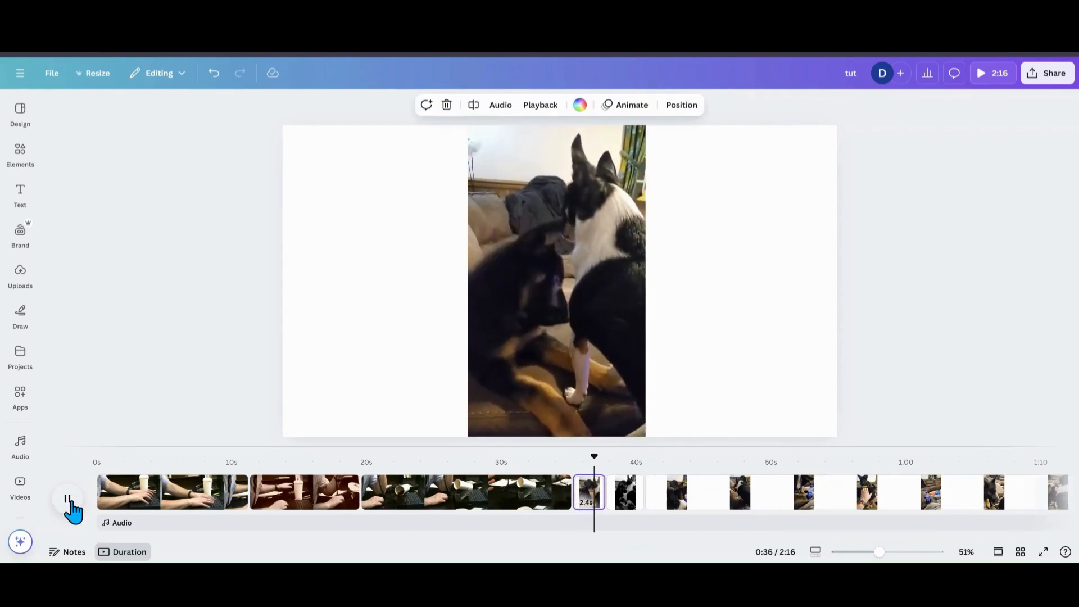
click(69, 499)
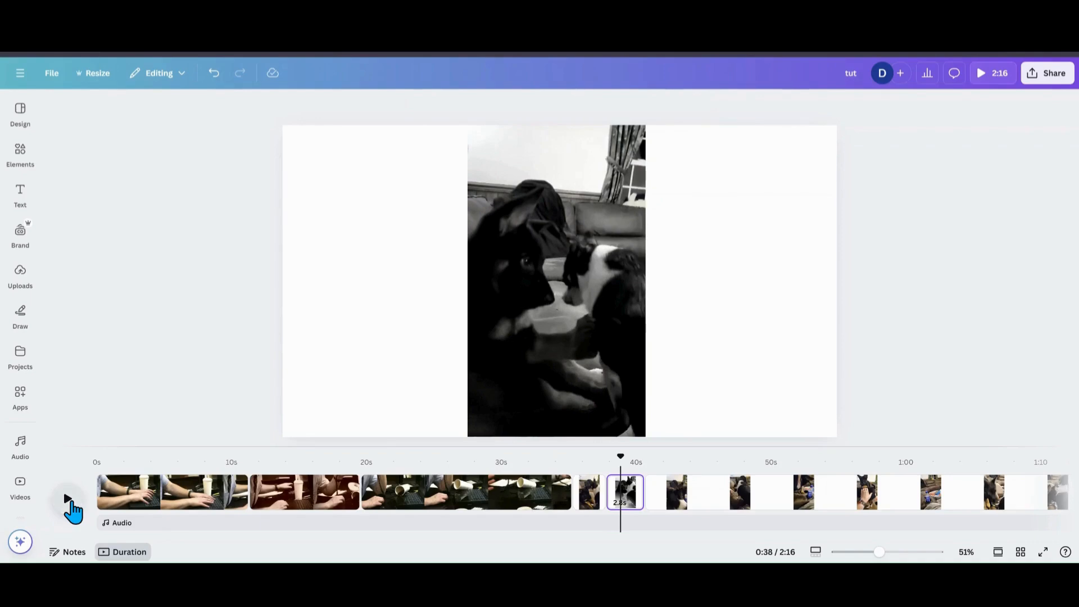
Replay the timeline around the black-and-white piece to check the result
click(66, 499)
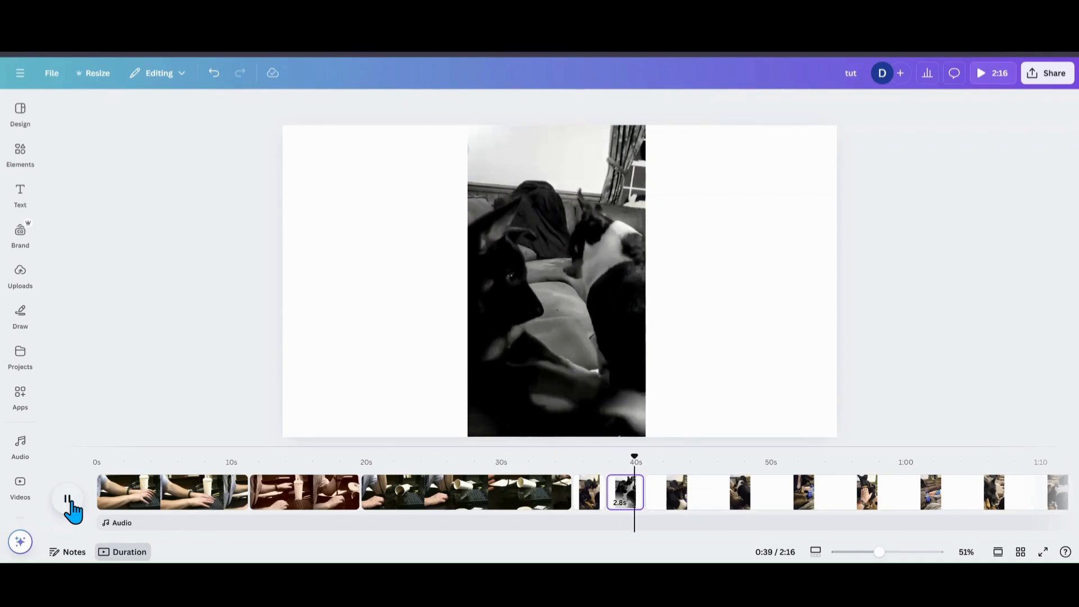
click(67, 498)
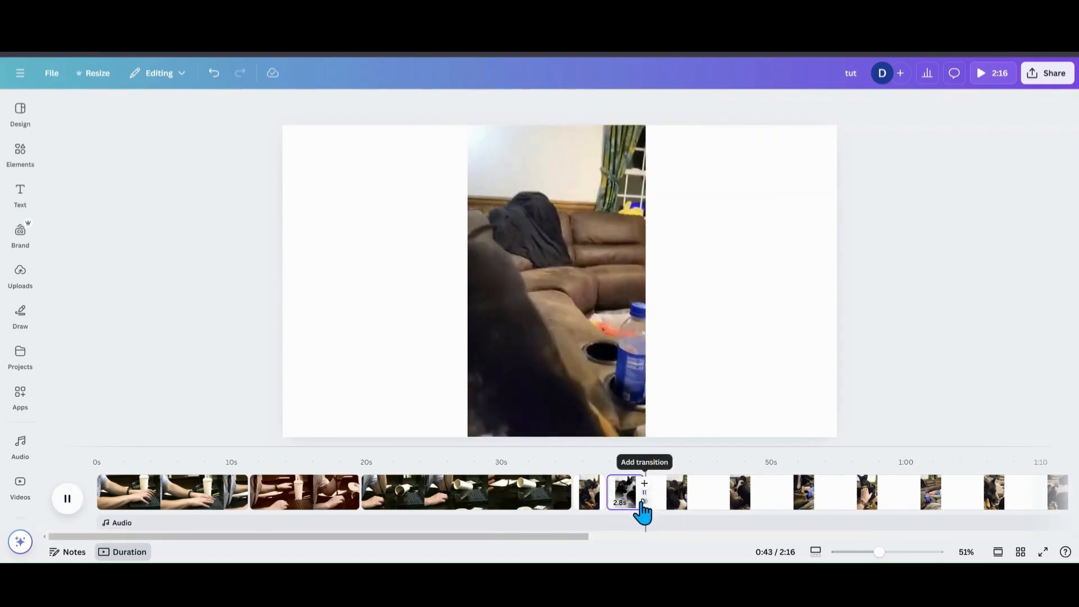
click(624, 492)
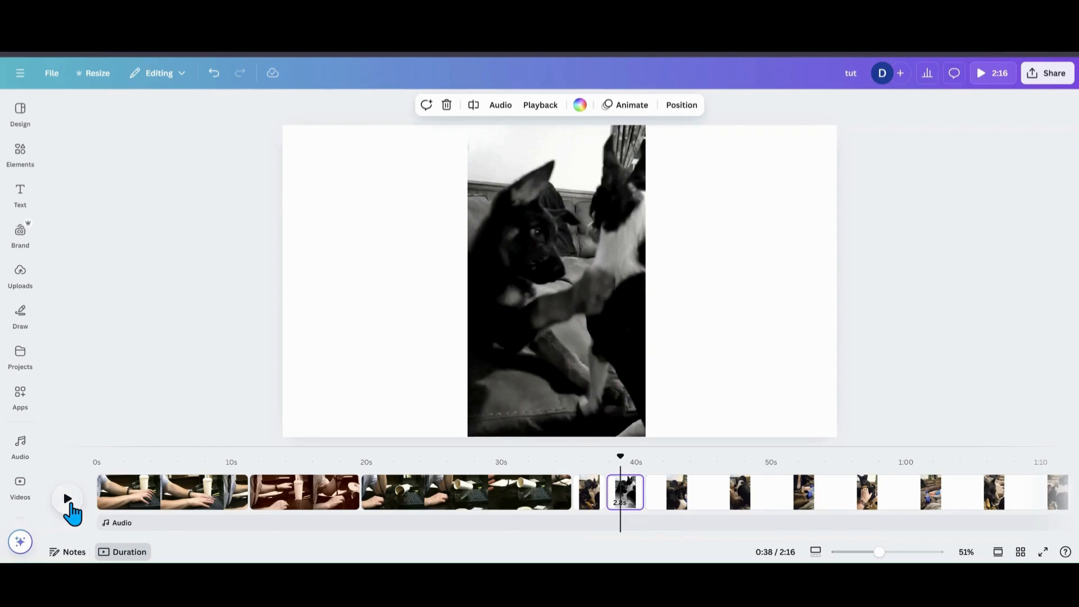
click(67, 499)
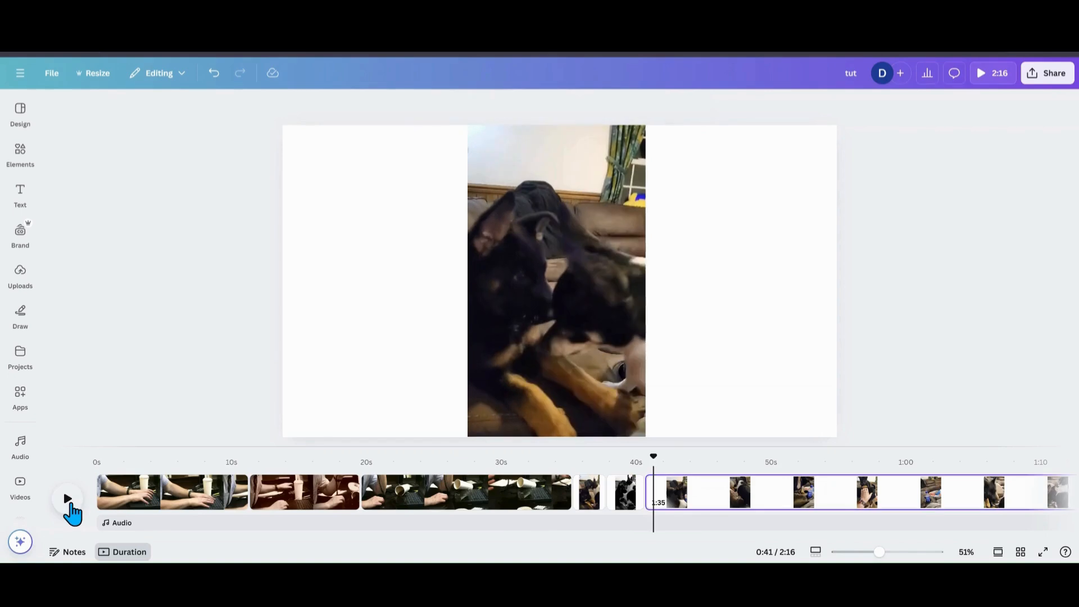
click(66, 499)
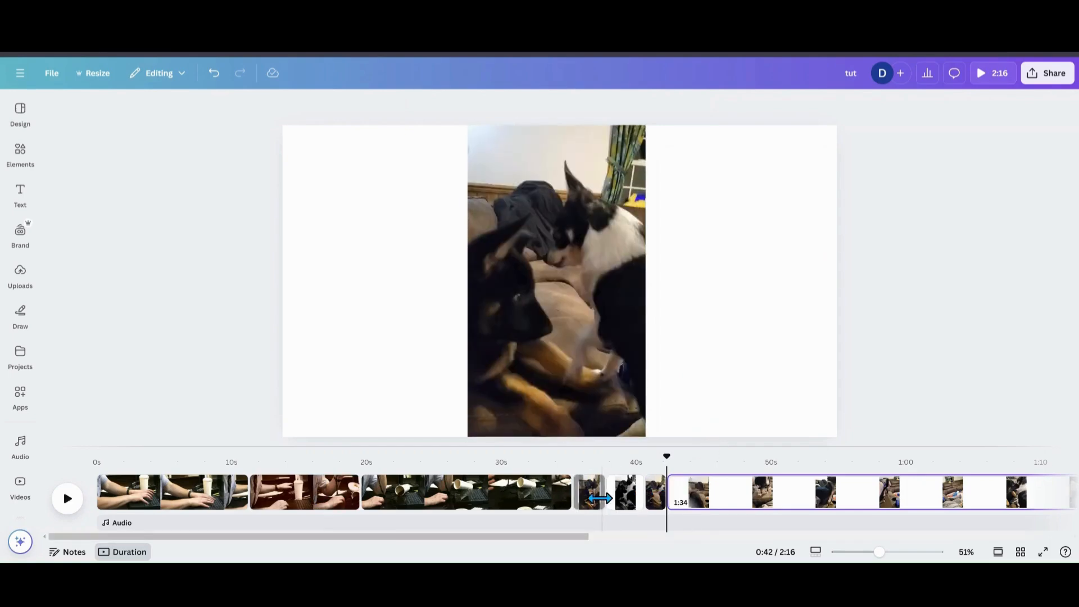
Choose pages 4–6 only for the MP4 video download
click(624, 491)
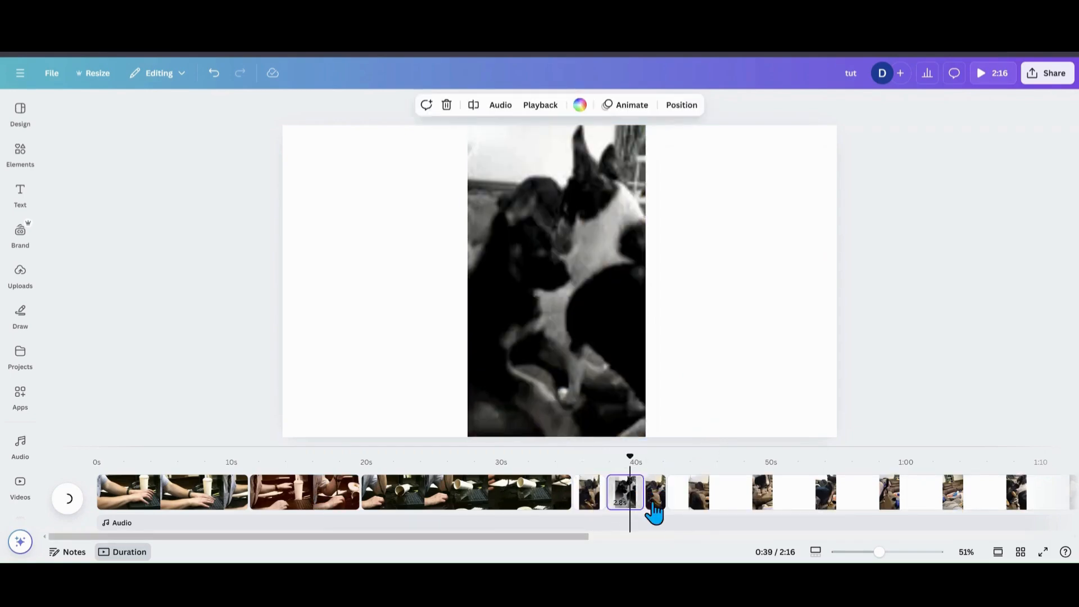
click(51, 73)
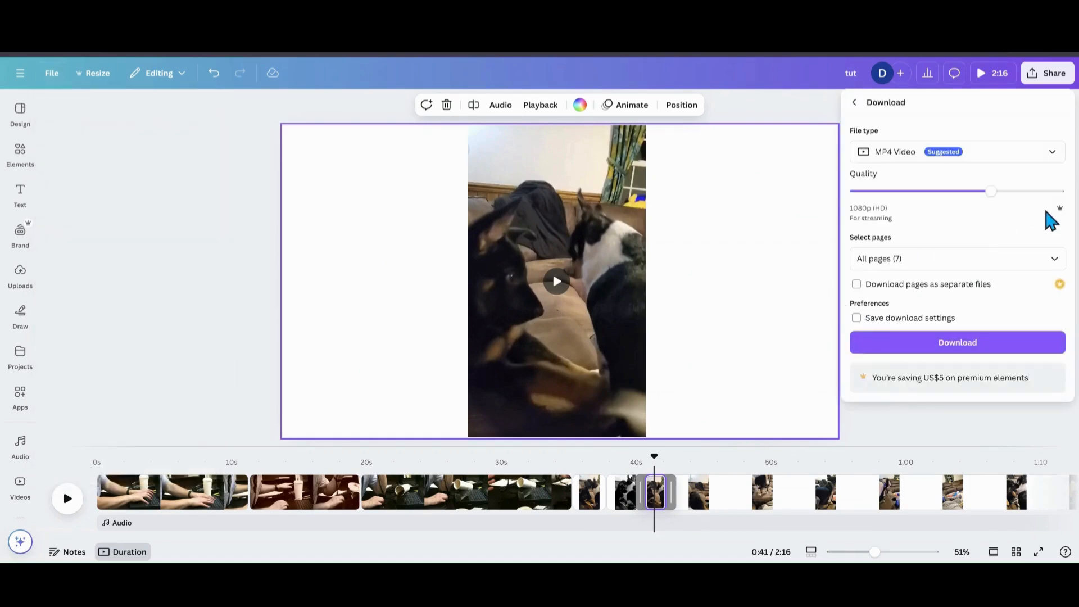
click(956, 259)
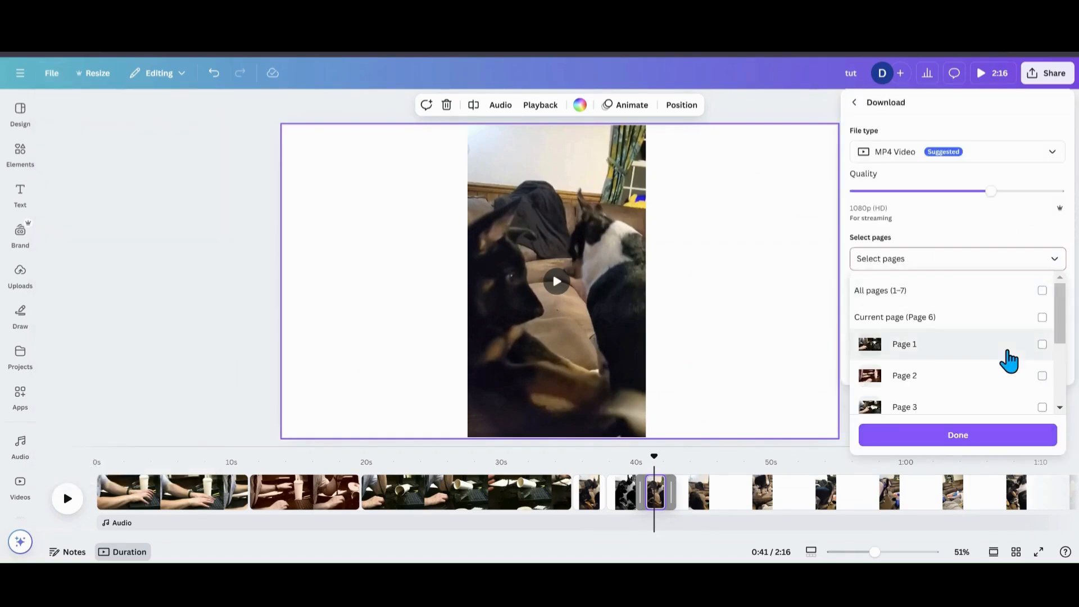
scroll(down, 3)
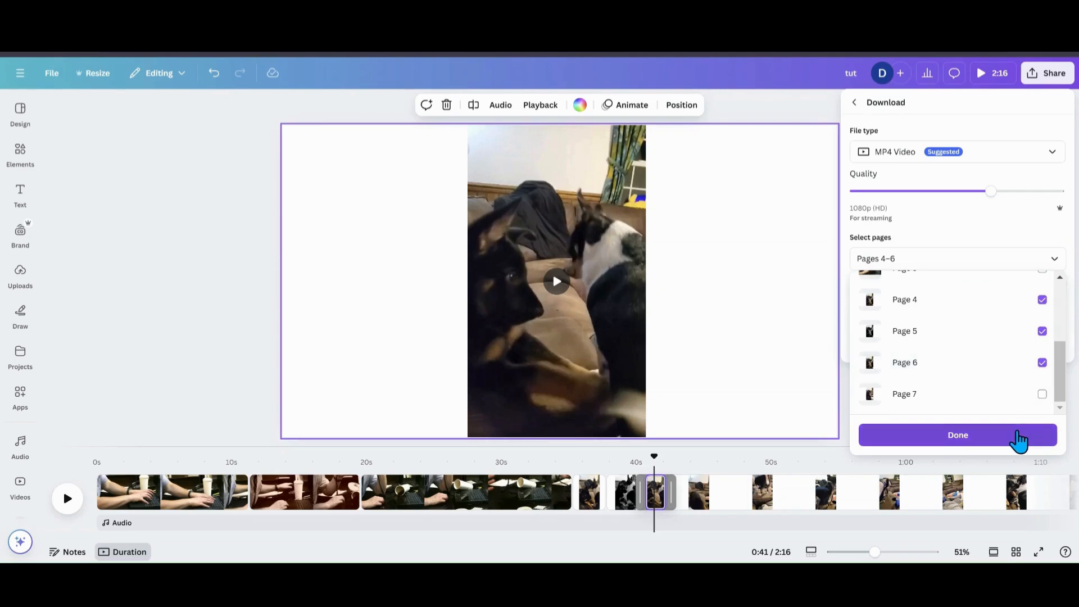
click(956, 433)
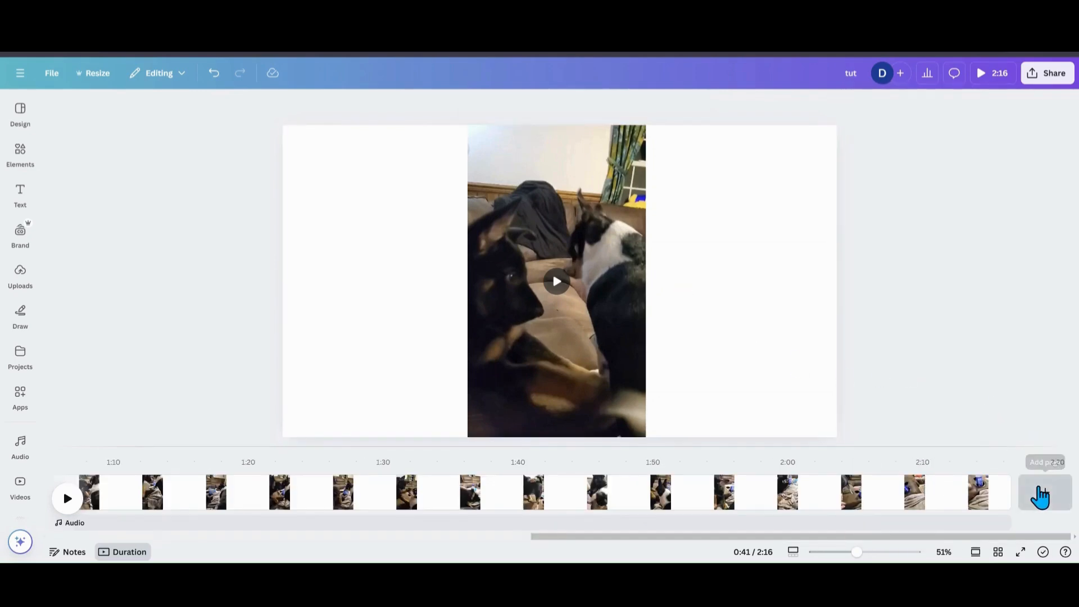
Add a blank five-second page at the end of the timeline
click(1046, 494)
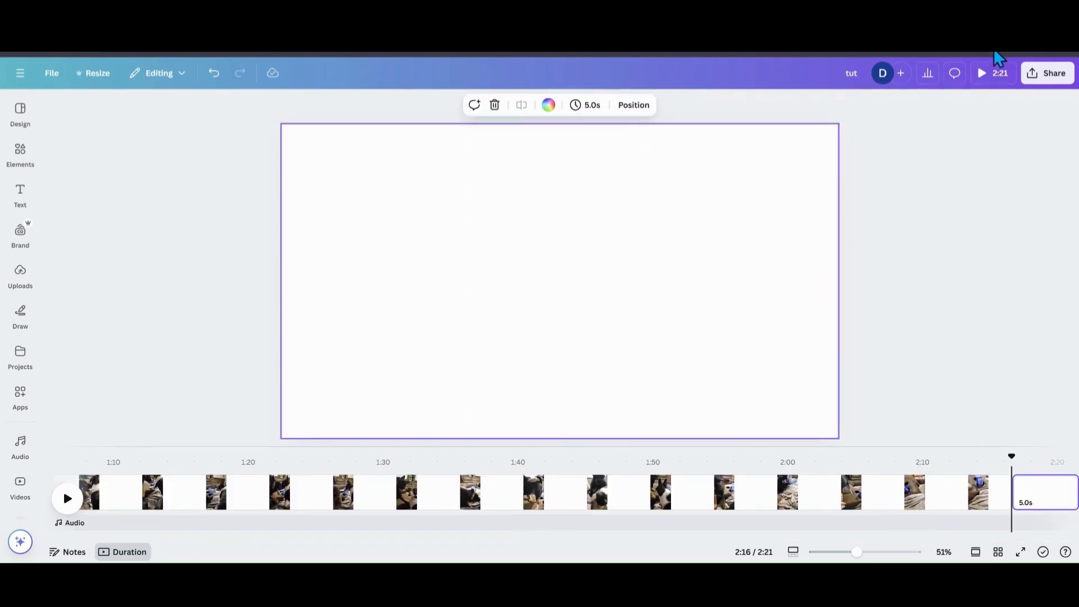